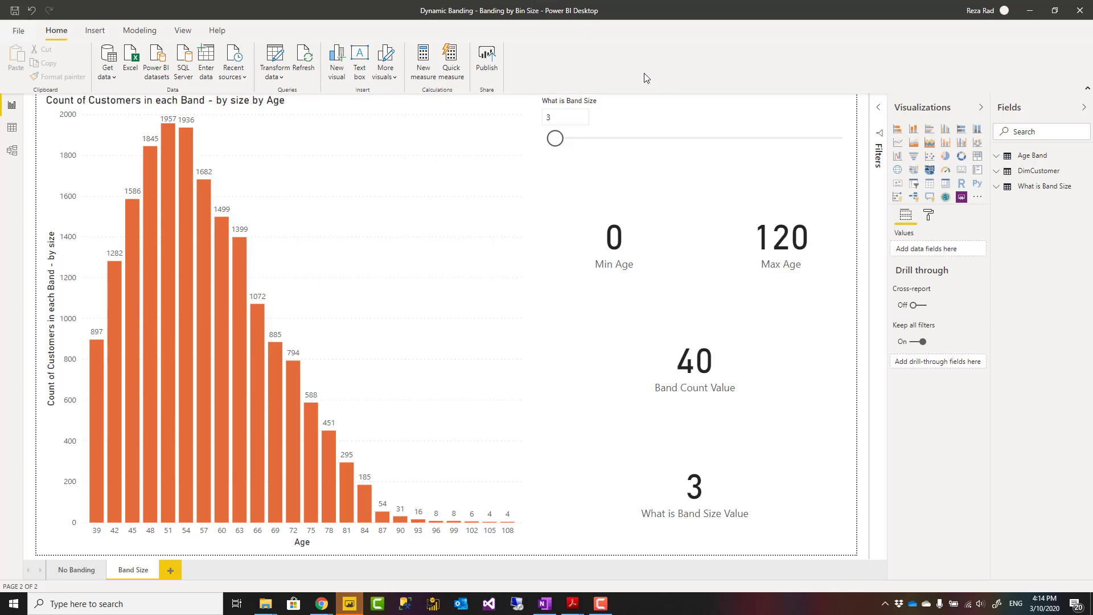
mouse_move(348, 293)
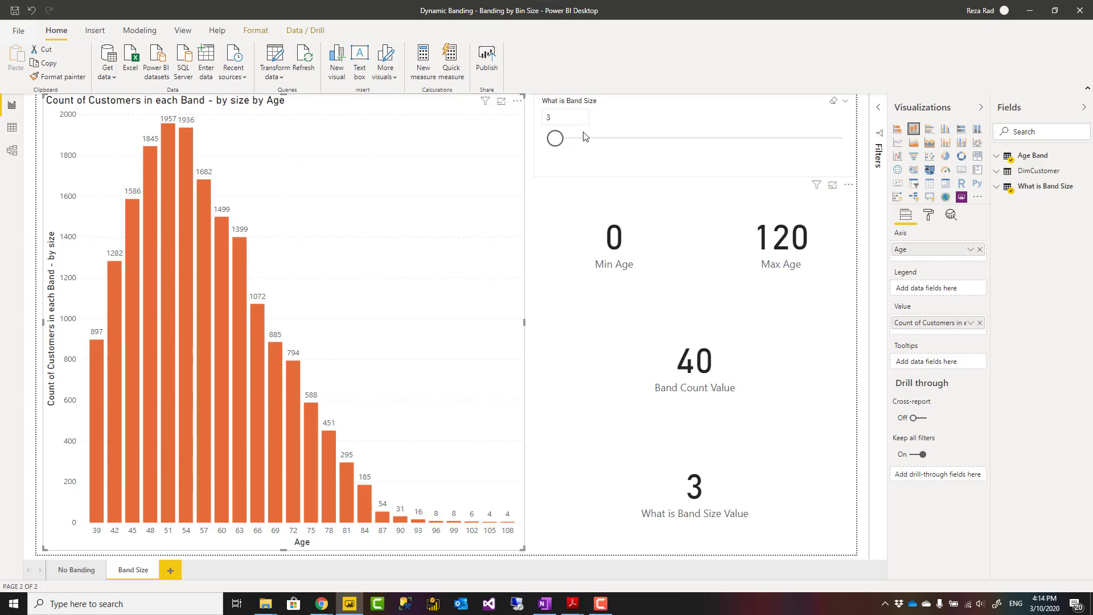
mouse_move(632, 105)
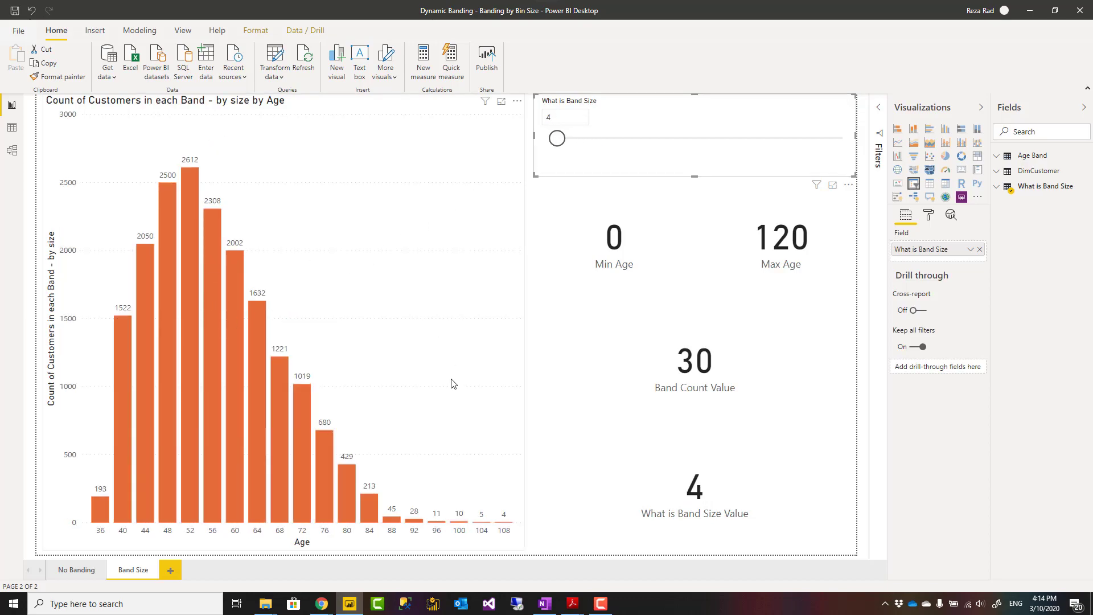
mouse_move(399, 357)
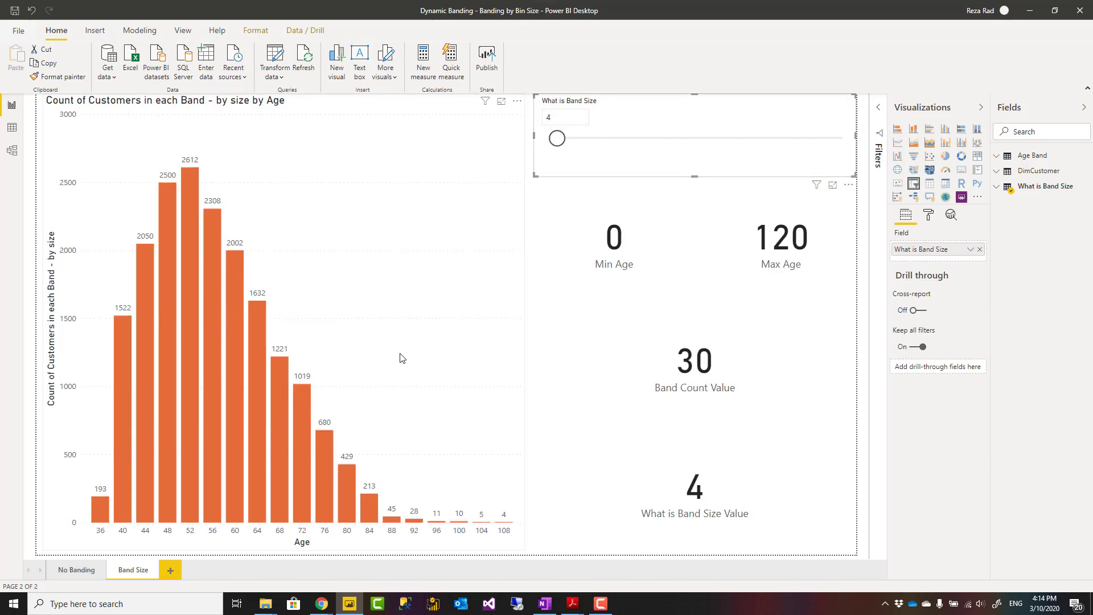
mouse_move(440, 300)
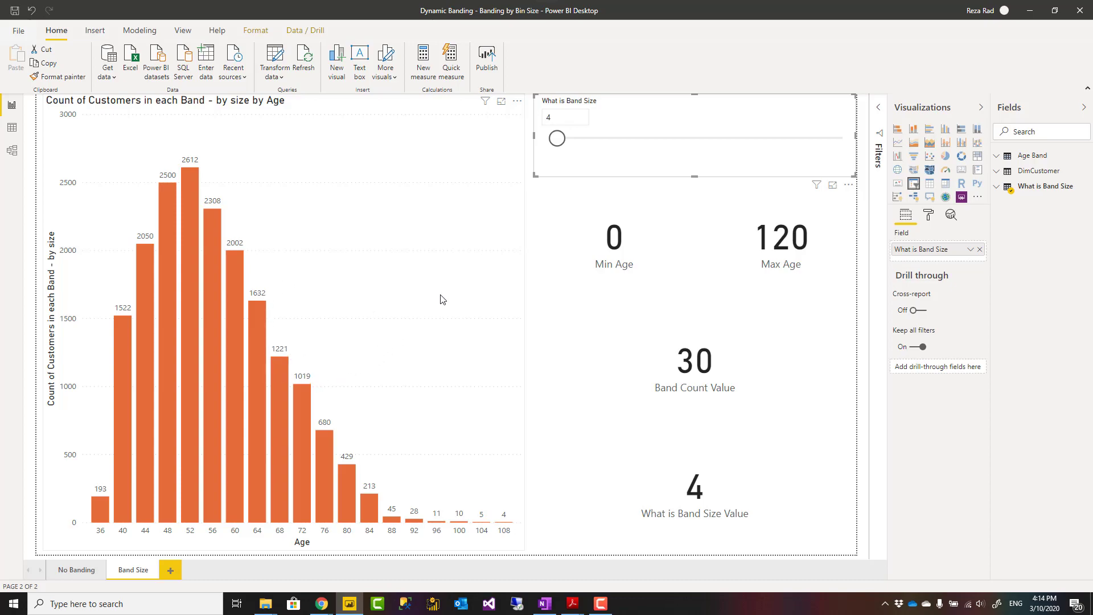
mouse_move(566, 155)
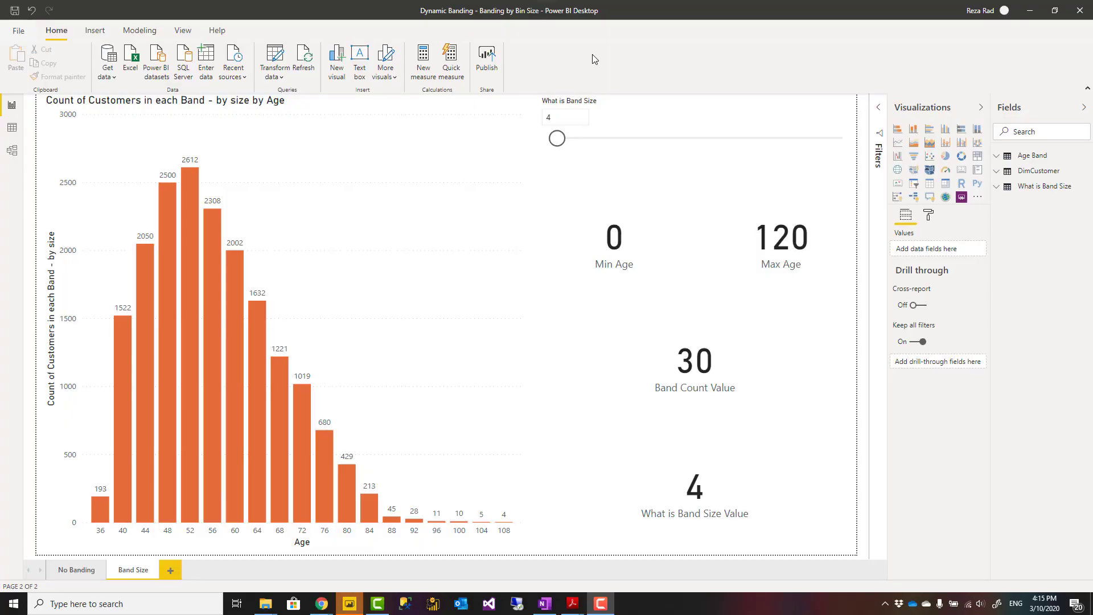
mouse_move(218, 125)
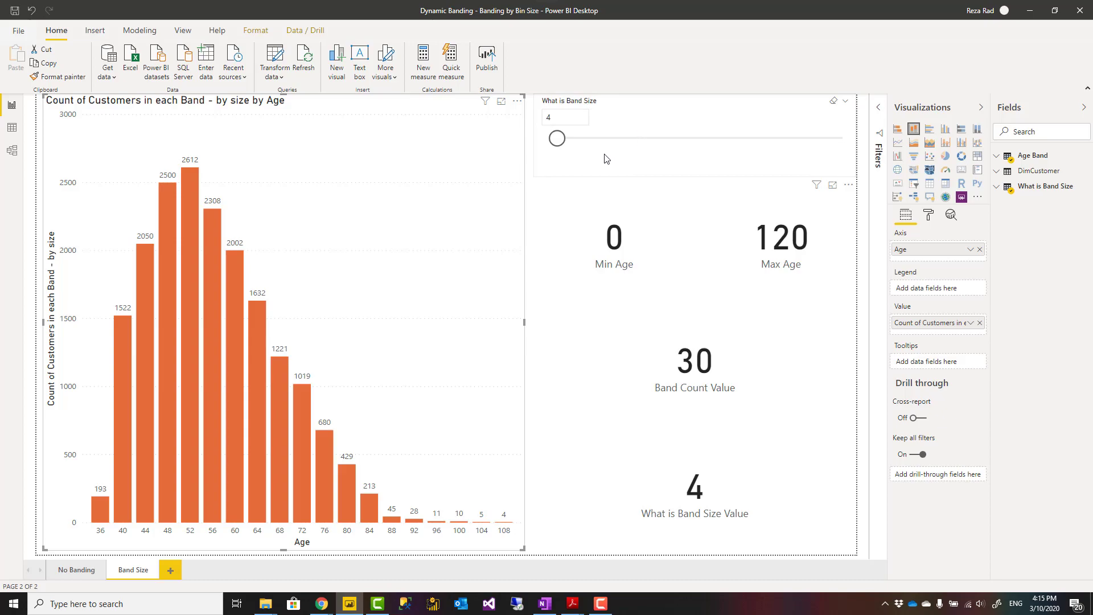
mouse_move(624, 150)
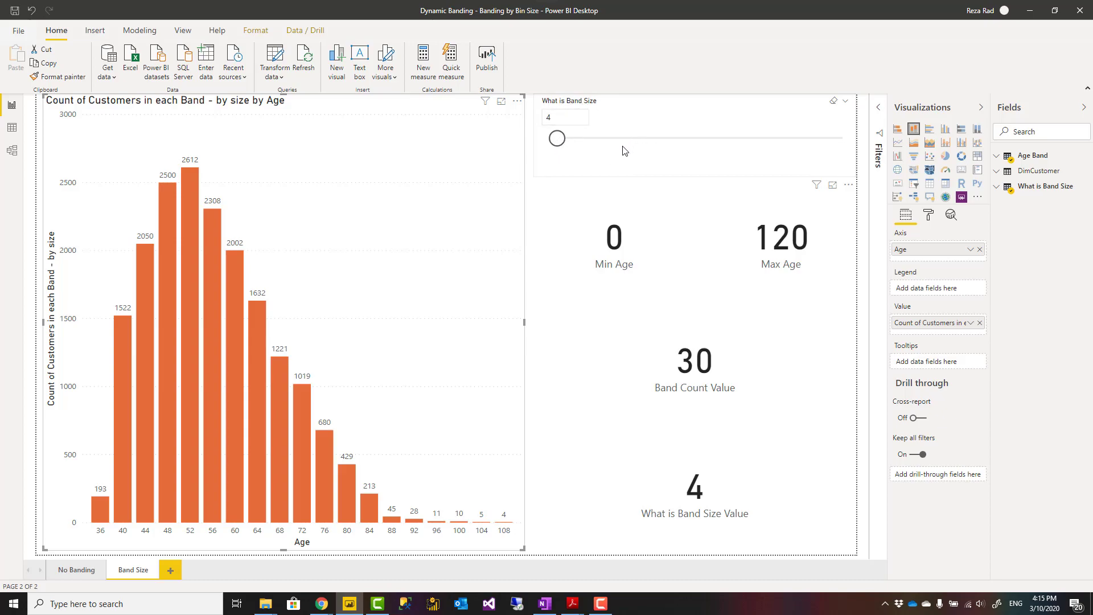
mouse_move(624, 114)
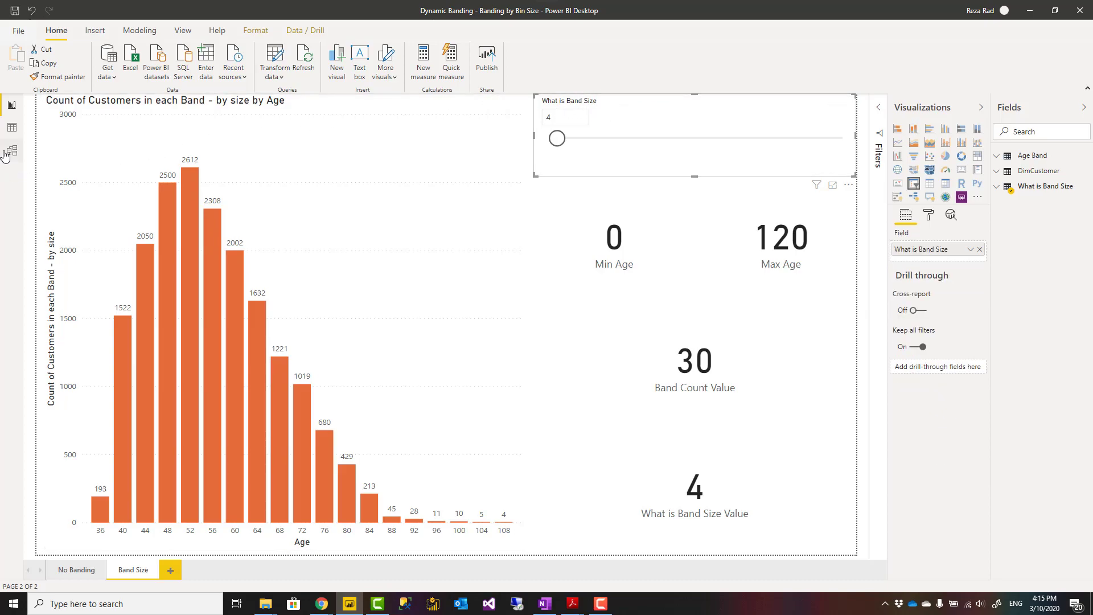
mouse_move(12, 137)
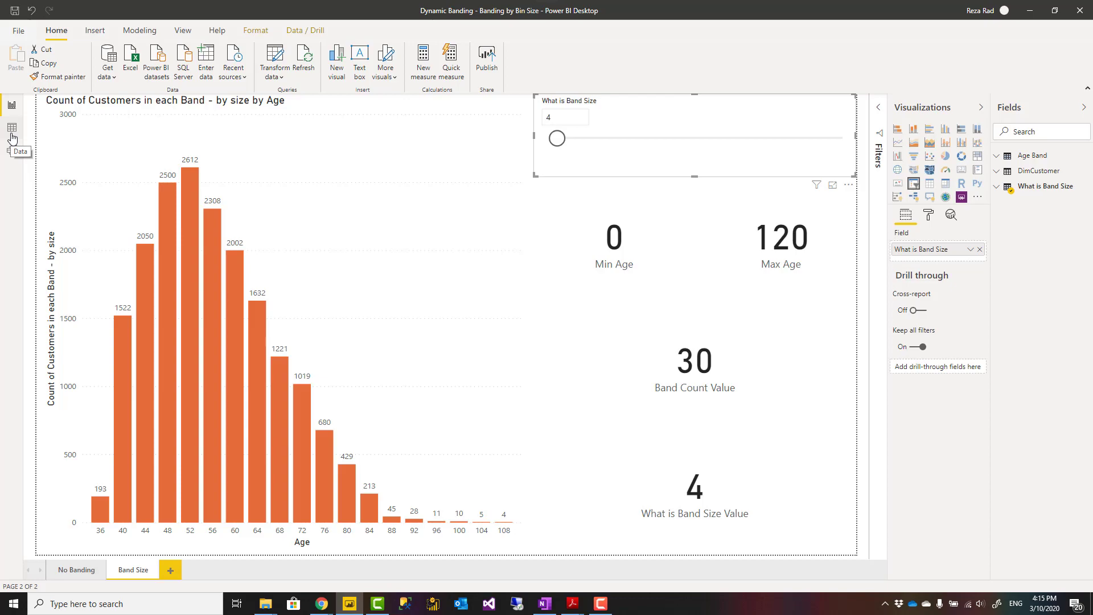
Show the DimCustomer table's rows in Data view, including its Age column.
left_click(11, 132)
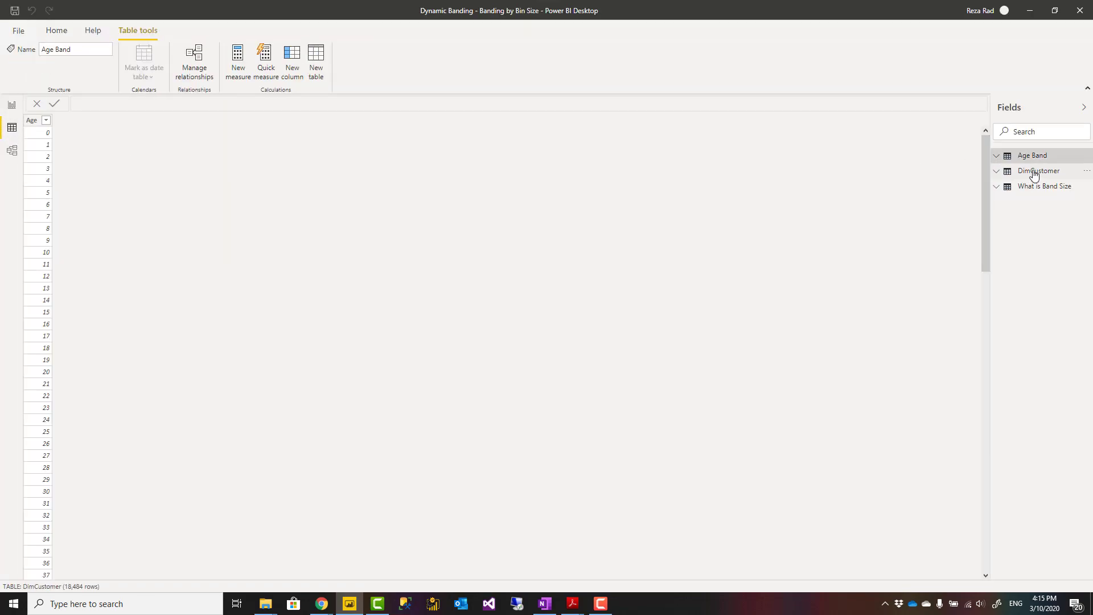
left_click(1039, 171)
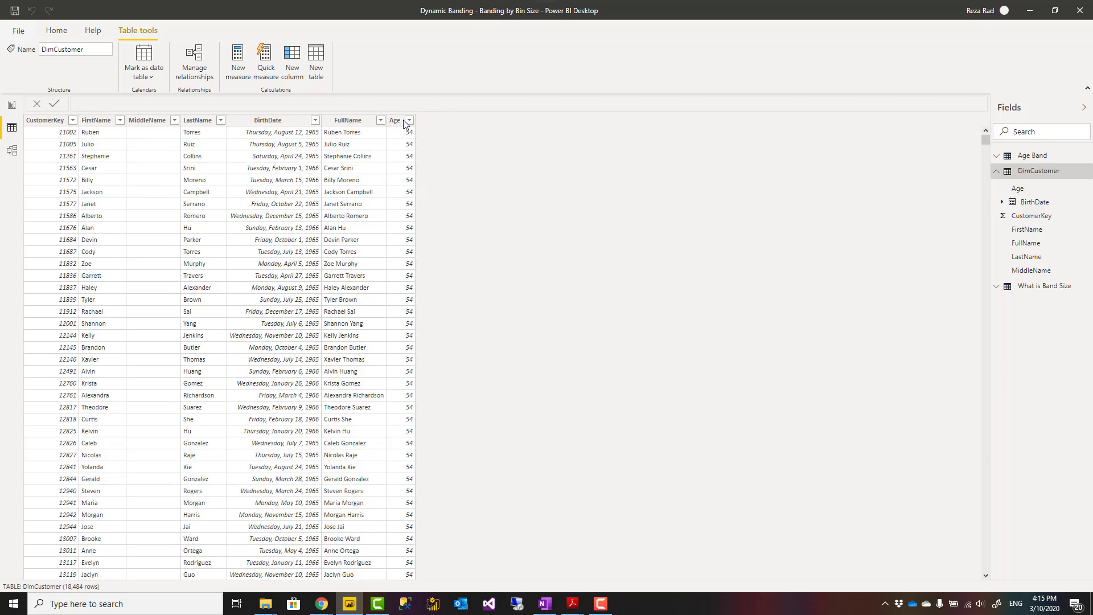
mouse_move(473, 216)
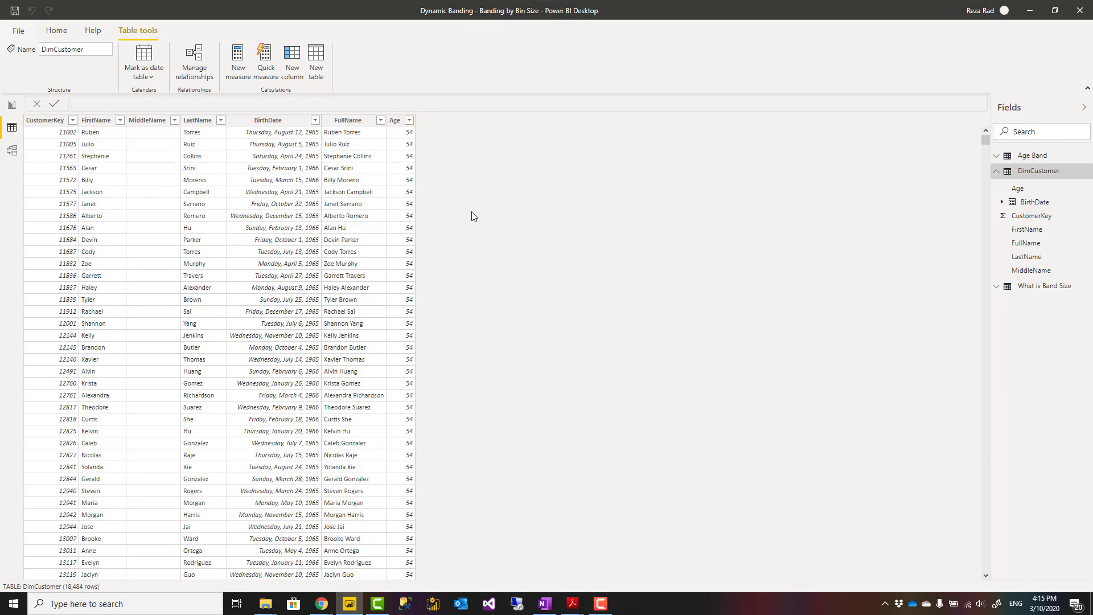
mouse_move(990, 172)
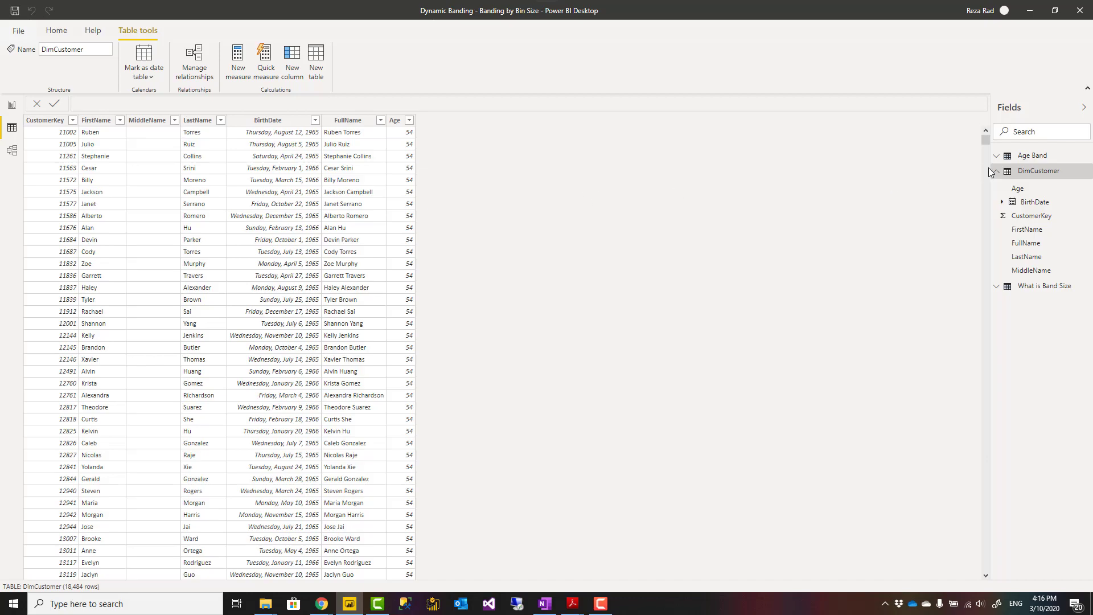
Change the Age Band formula to GENERATESERIES(1,120,1) and commit it, giving ages 1–120.
left_click(1032, 155)
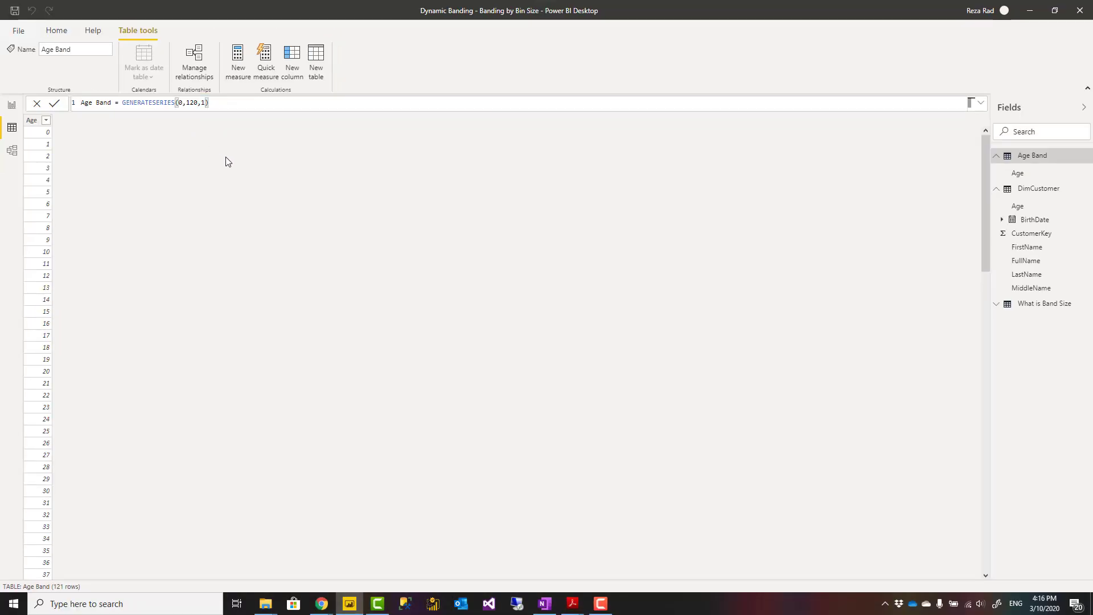
mouse_move(152, 118)
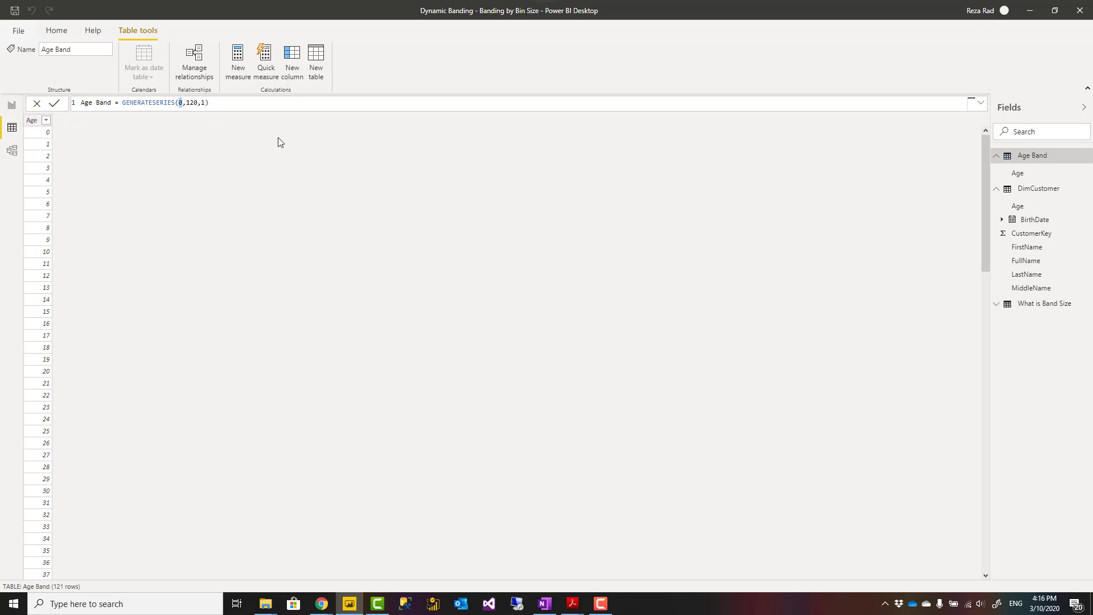
left_click(55, 102)
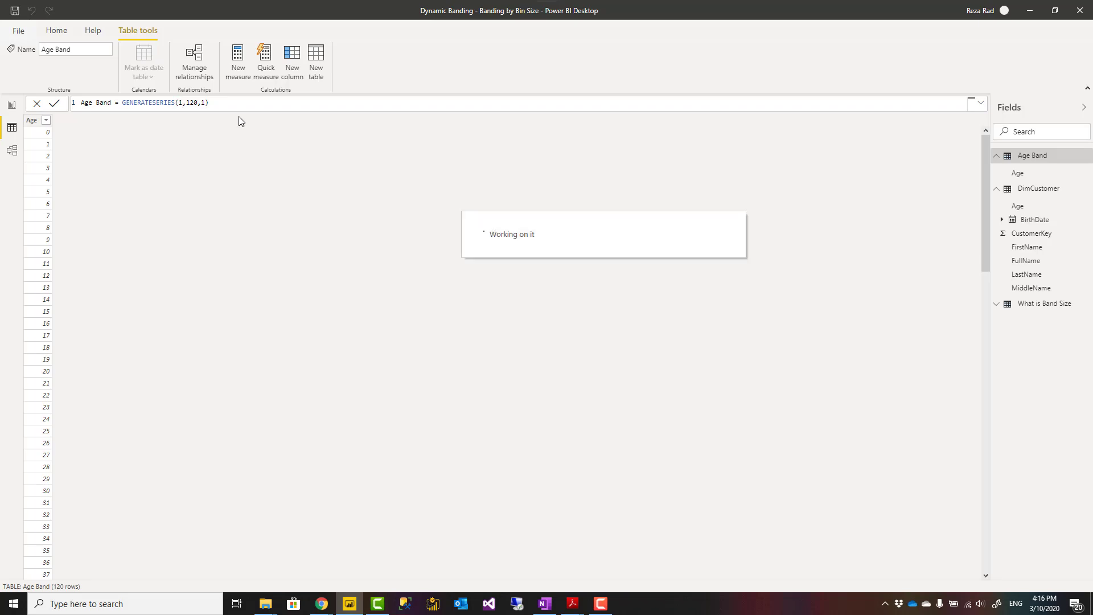
scroll("down", 3)
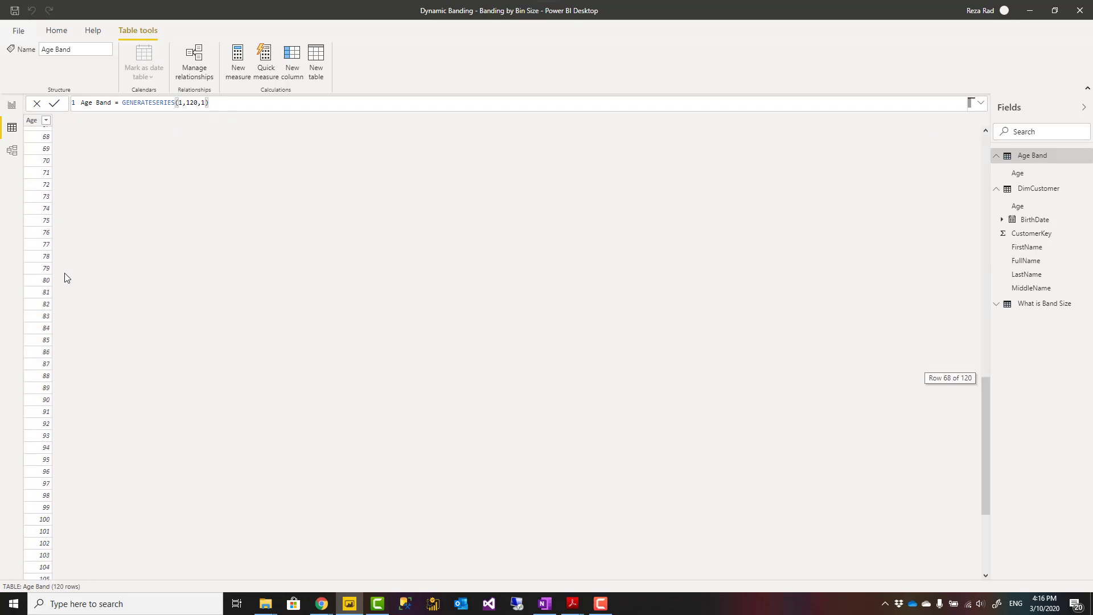
scroll("down", 3)
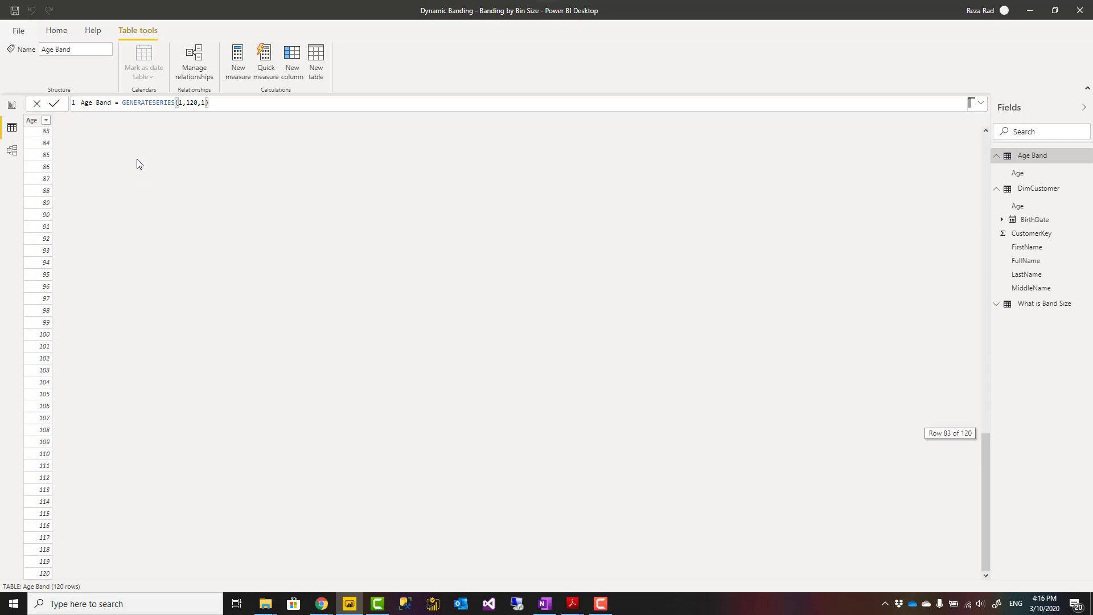
left_click(12, 104)
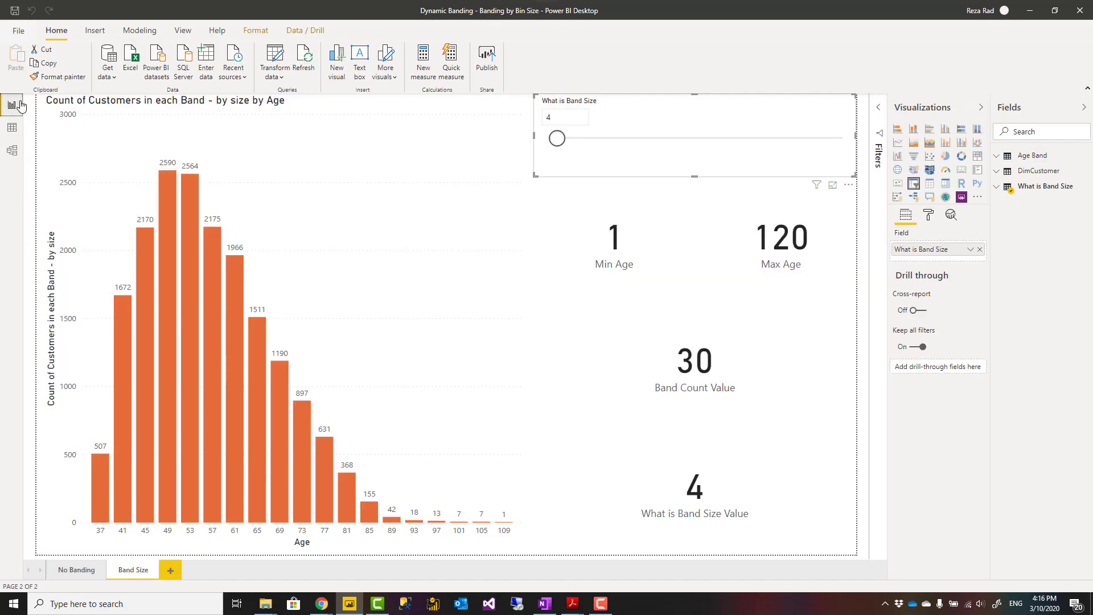
mouse_move(76, 569)
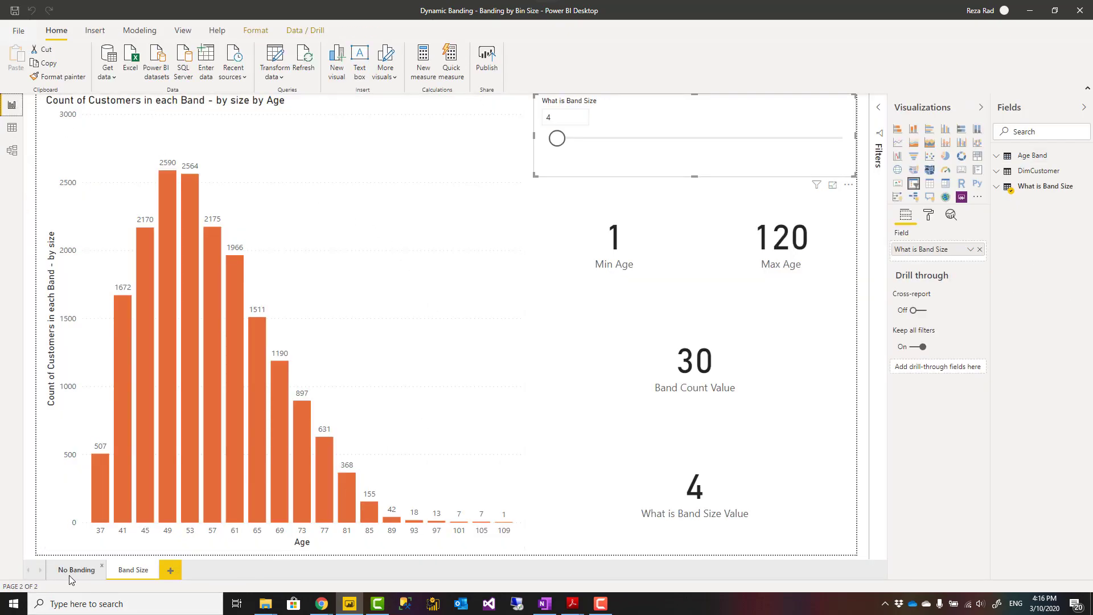
left_click(75, 570)
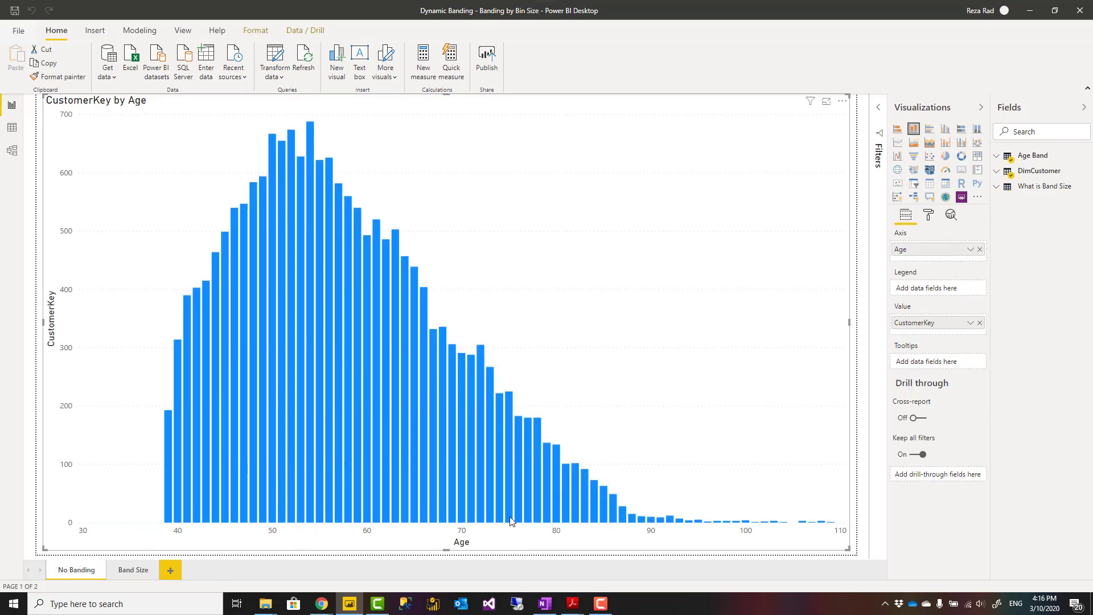
mouse_move(473, 545)
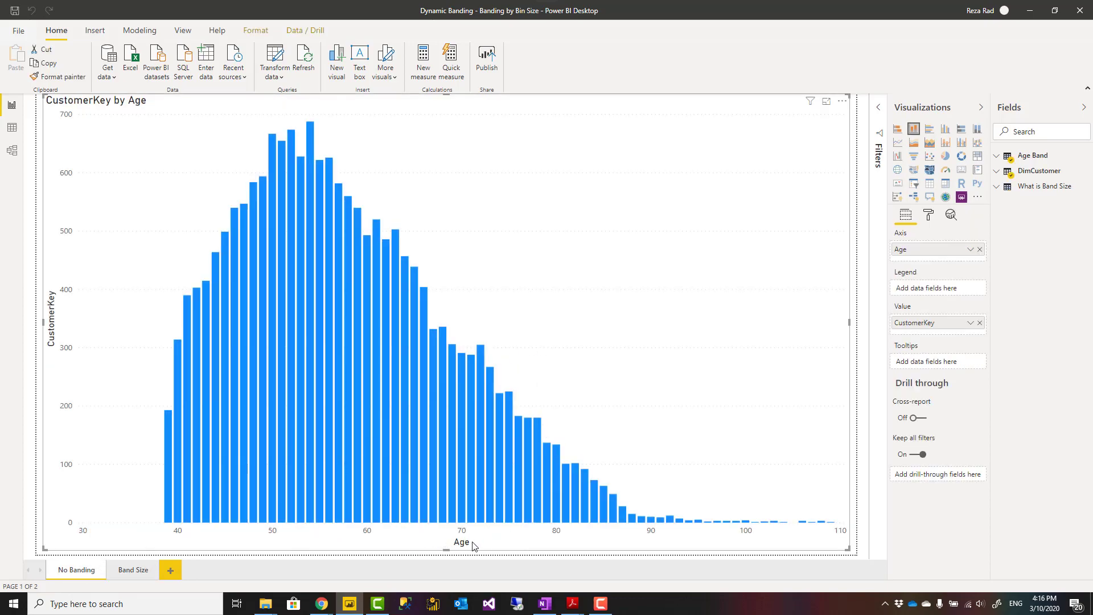
mouse_move(116, 262)
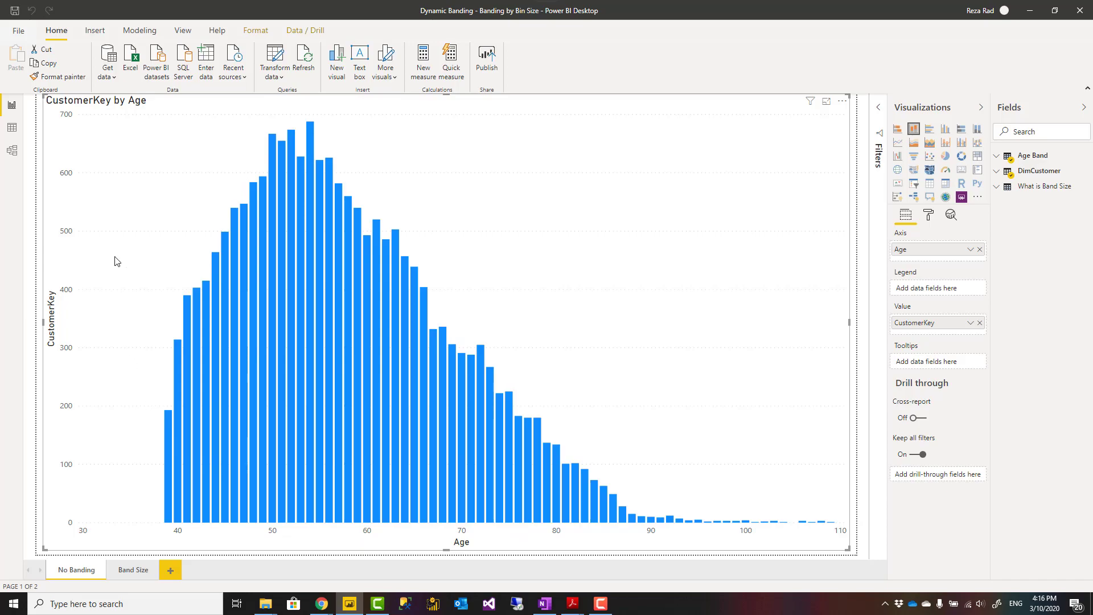
mouse_move(467, 400)
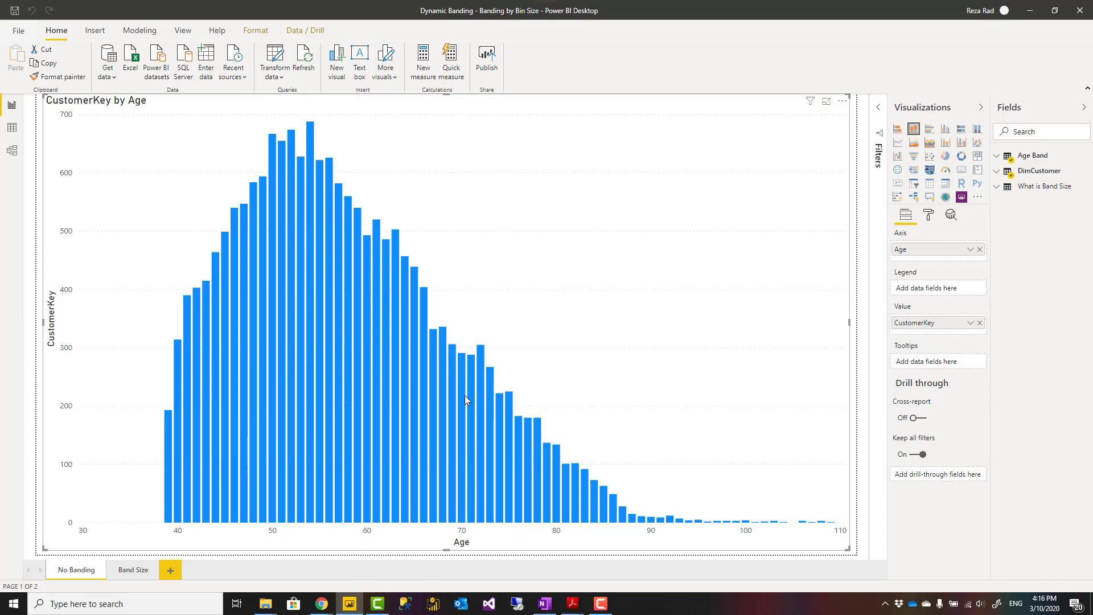
mouse_move(285, 508)
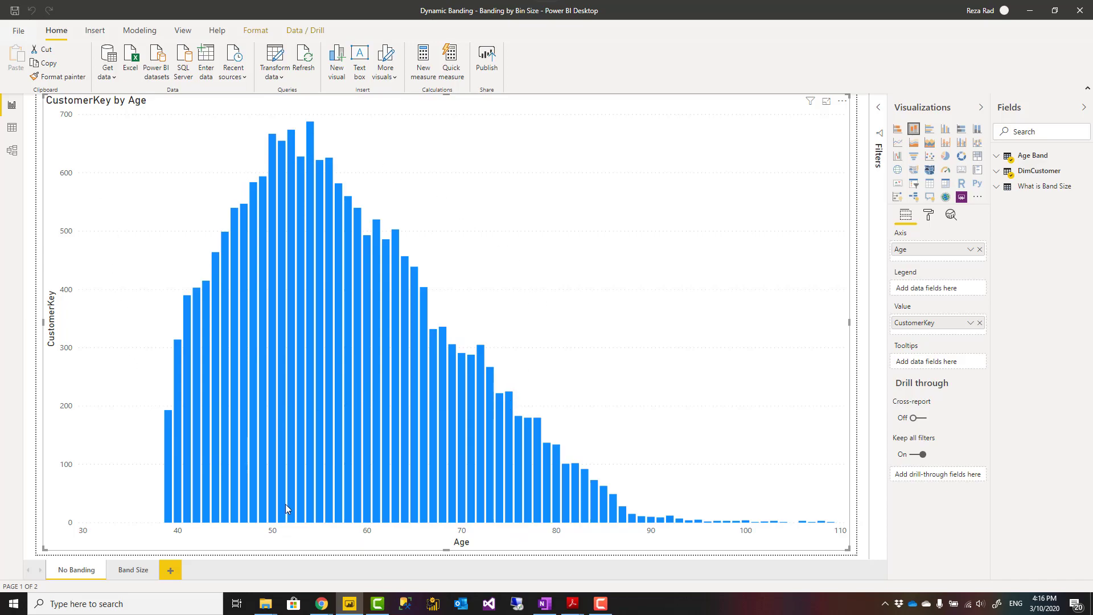
mouse_move(312, 515)
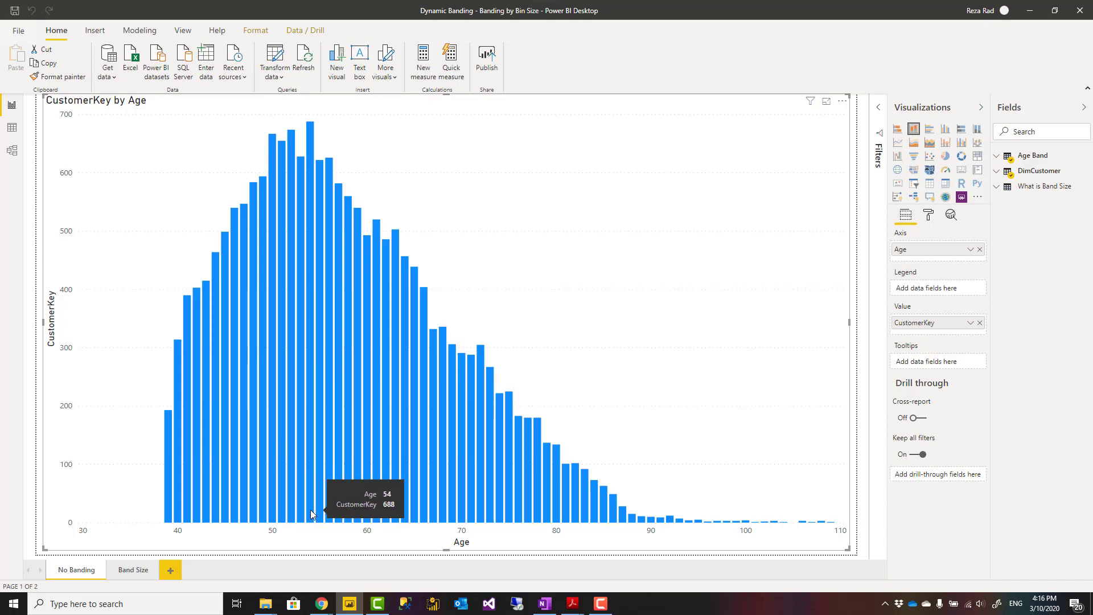
mouse_move(211, 514)
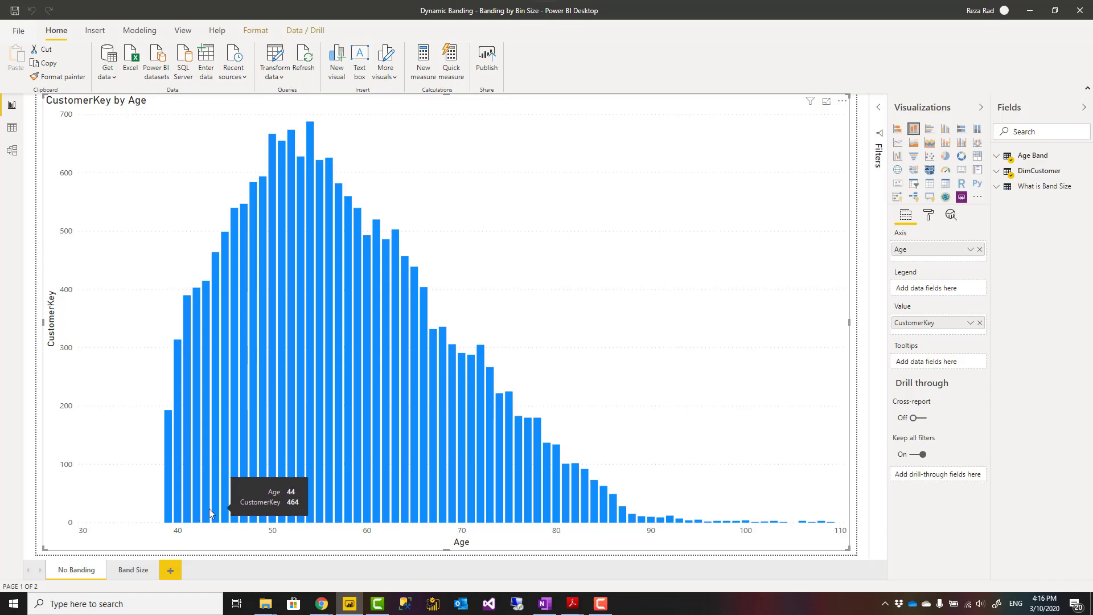
mouse_move(272, 520)
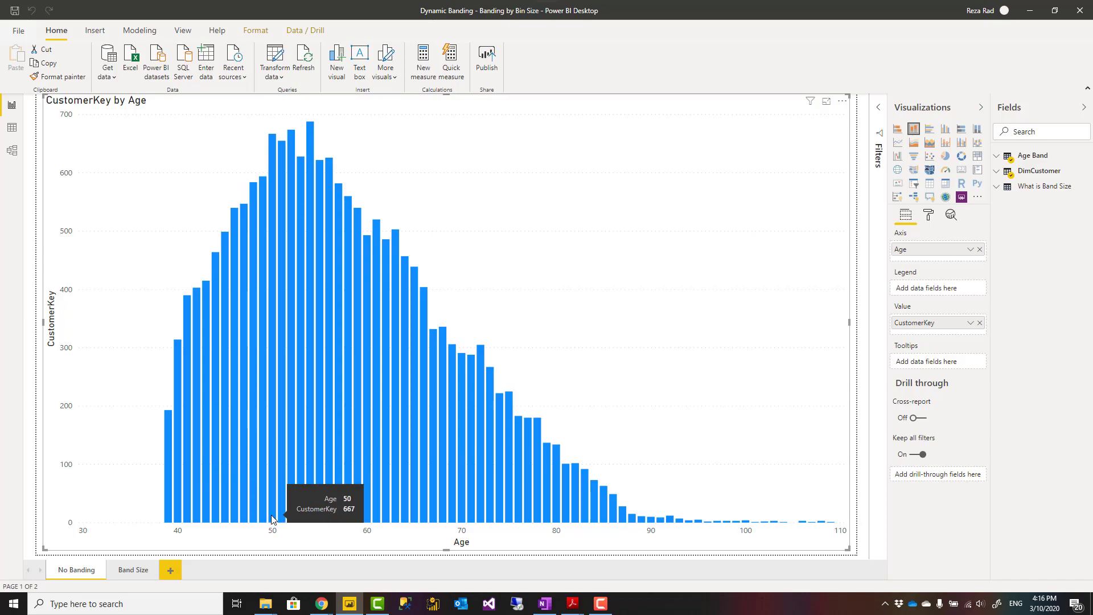
mouse_move(219, 527)
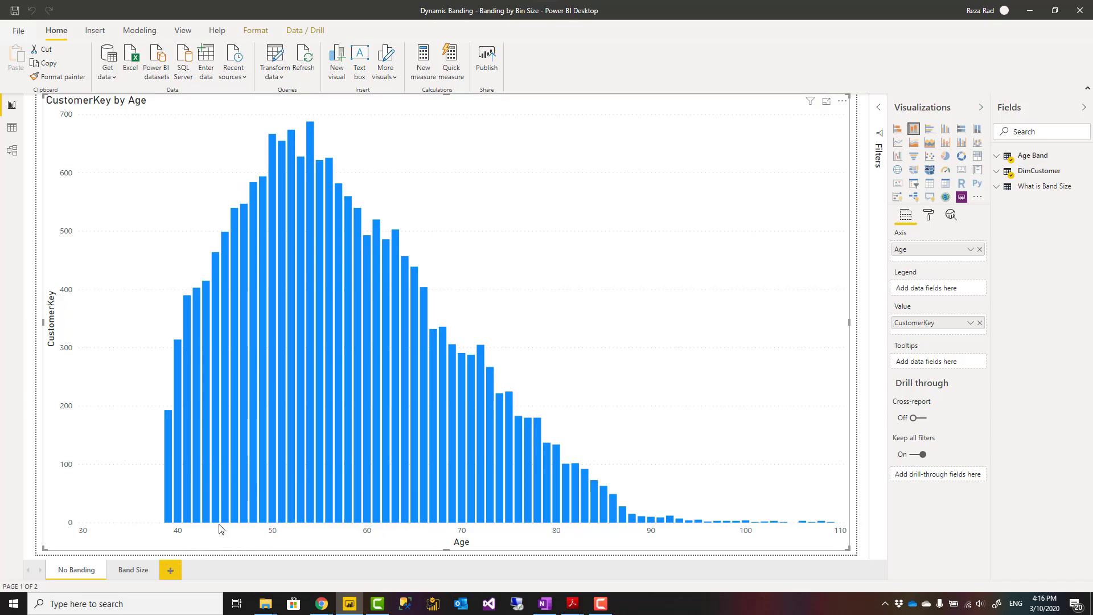
mouse_move(180, 536)
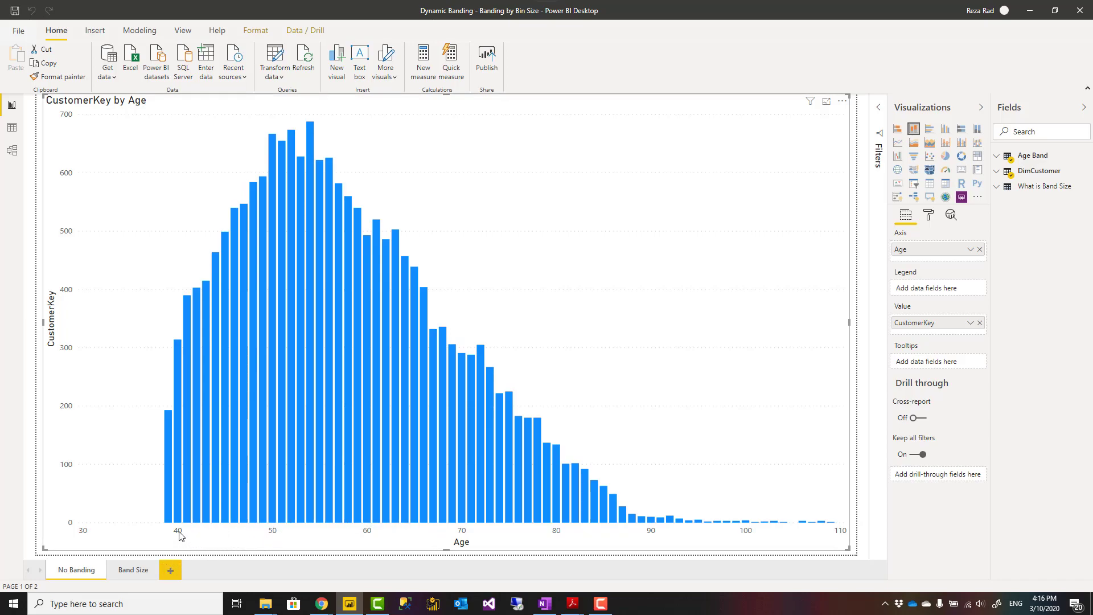
mouse_move(328, 535)
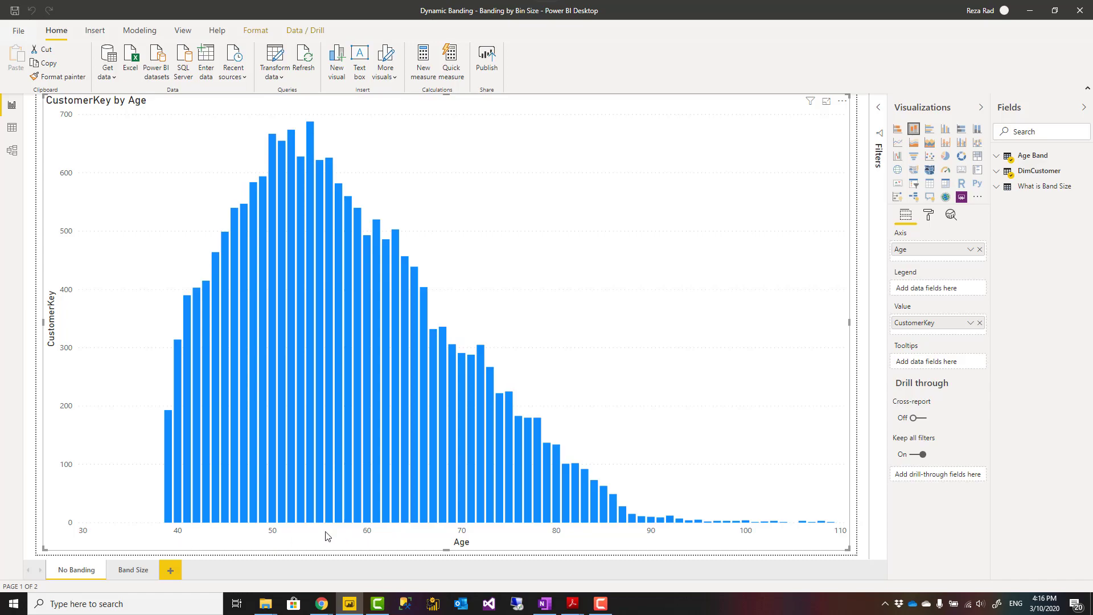
mouse_move(199, 543)
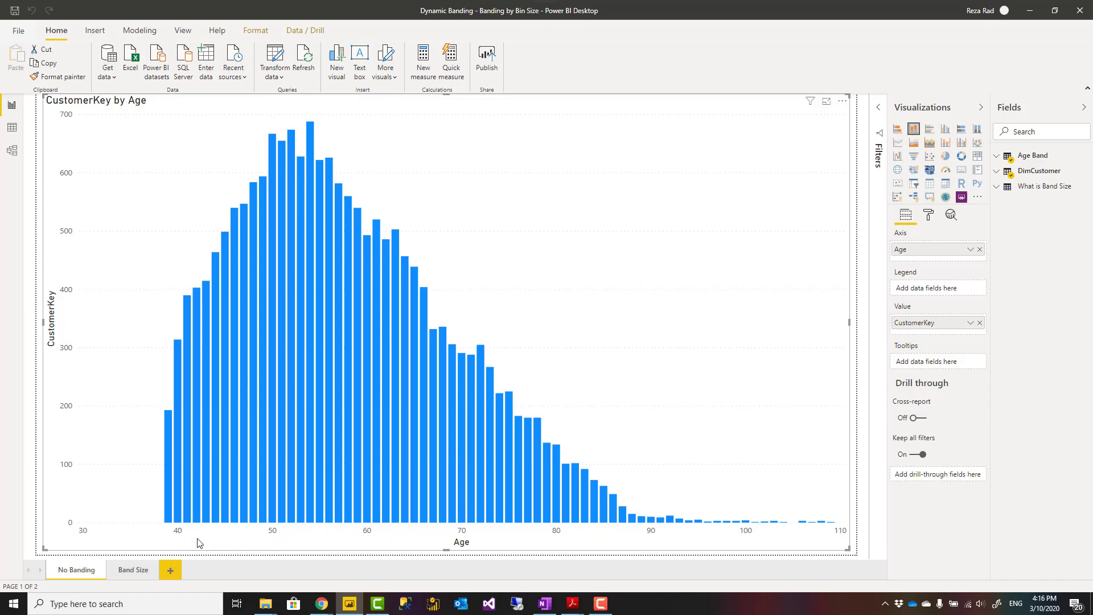
Switch to the Band Size report page and bring up the Modeling ribbon.
left_click(132, 569)
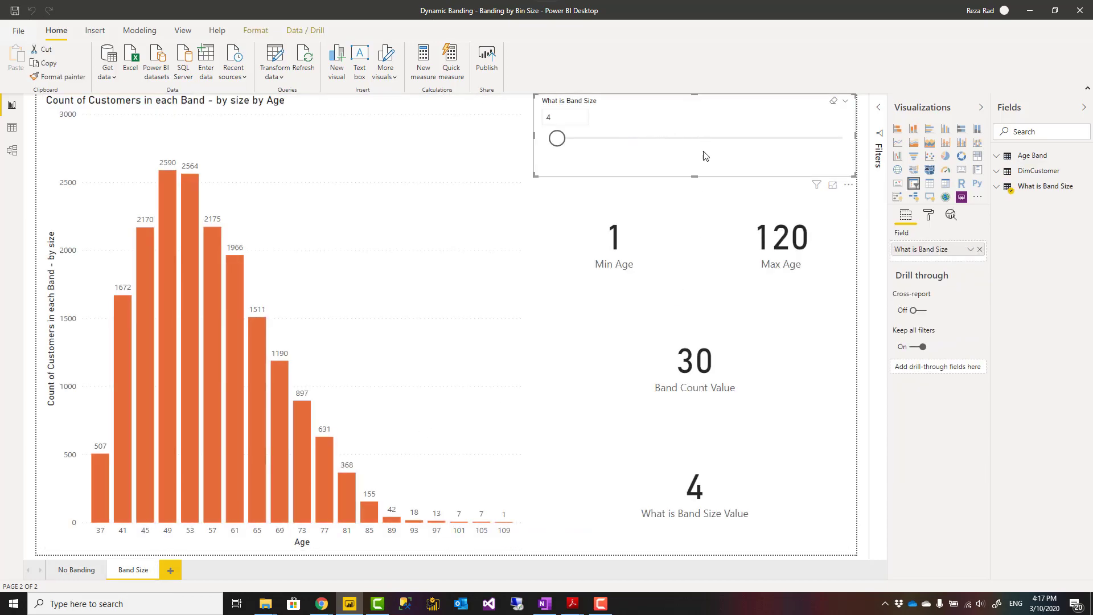
mouse_move(648, 145)
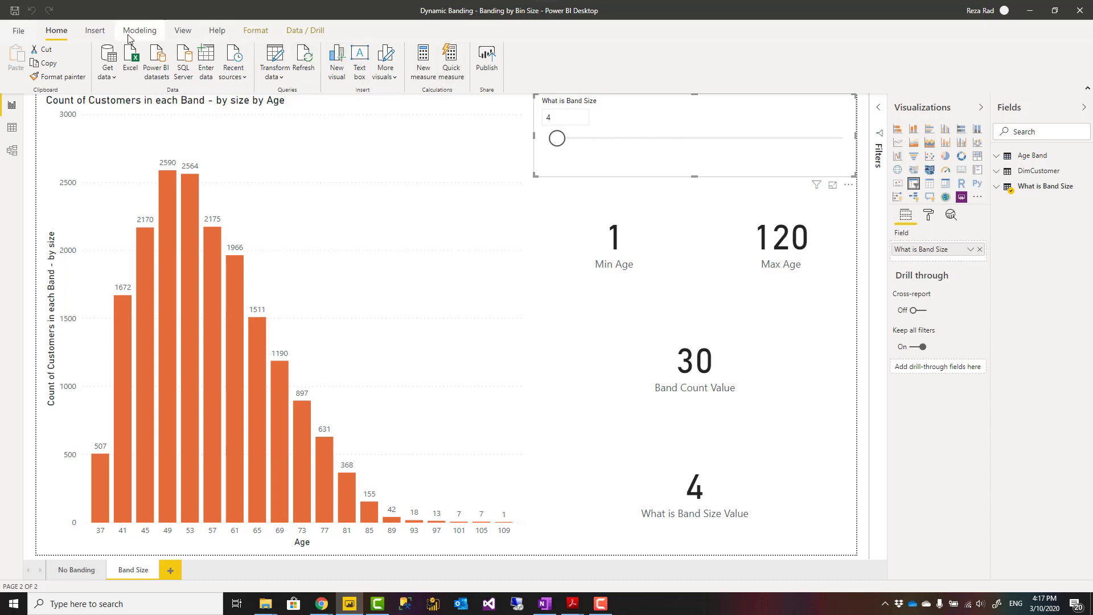
left_click(139, 29)
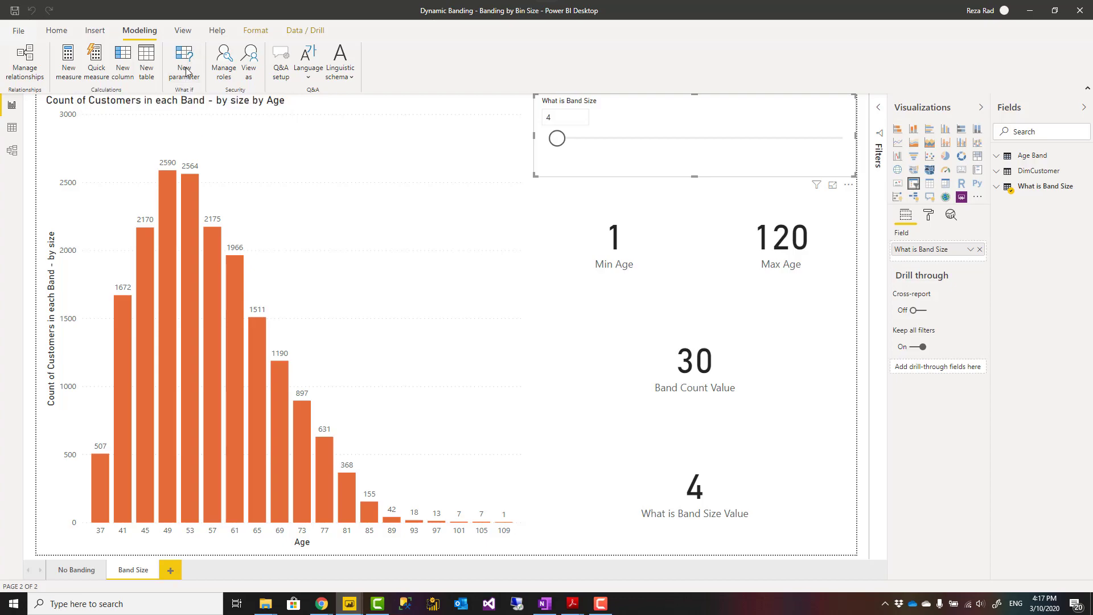
left_click(183, 59)
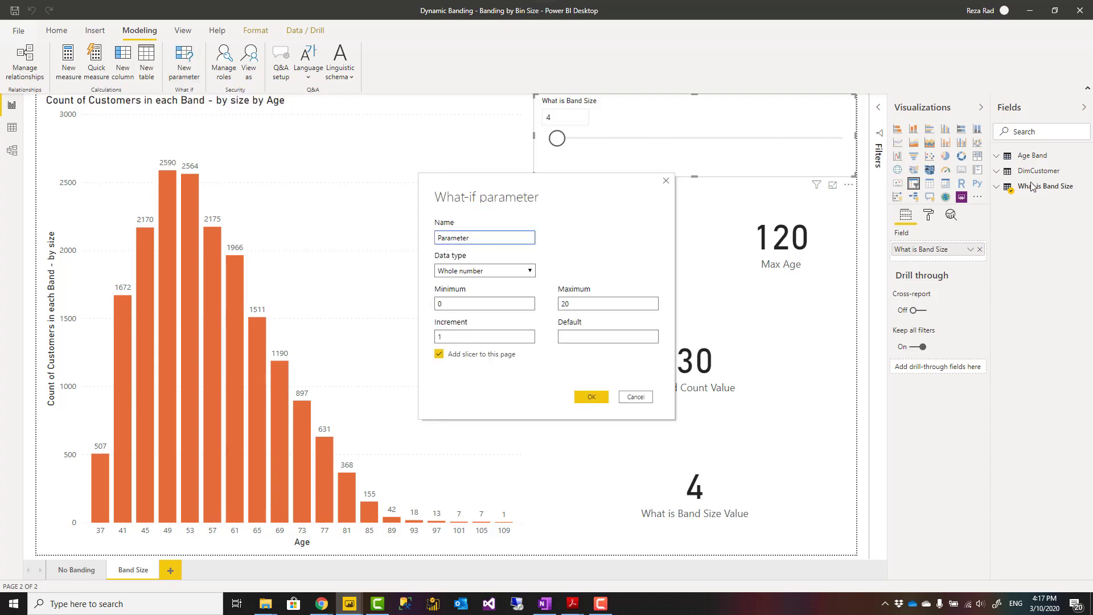
left_click(485, 237)
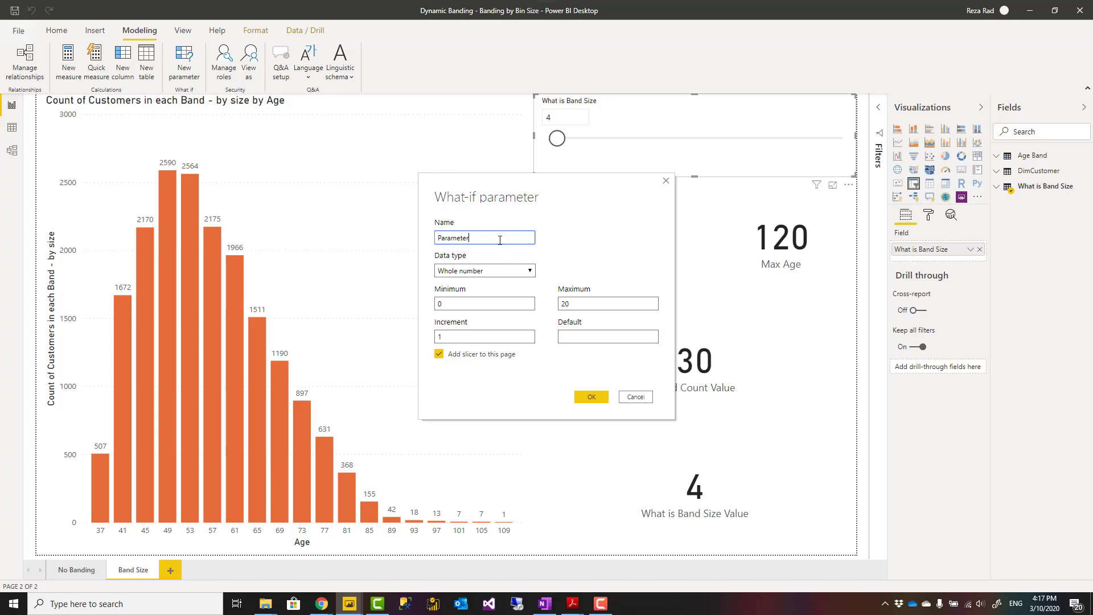
mouse_move(474, 319)
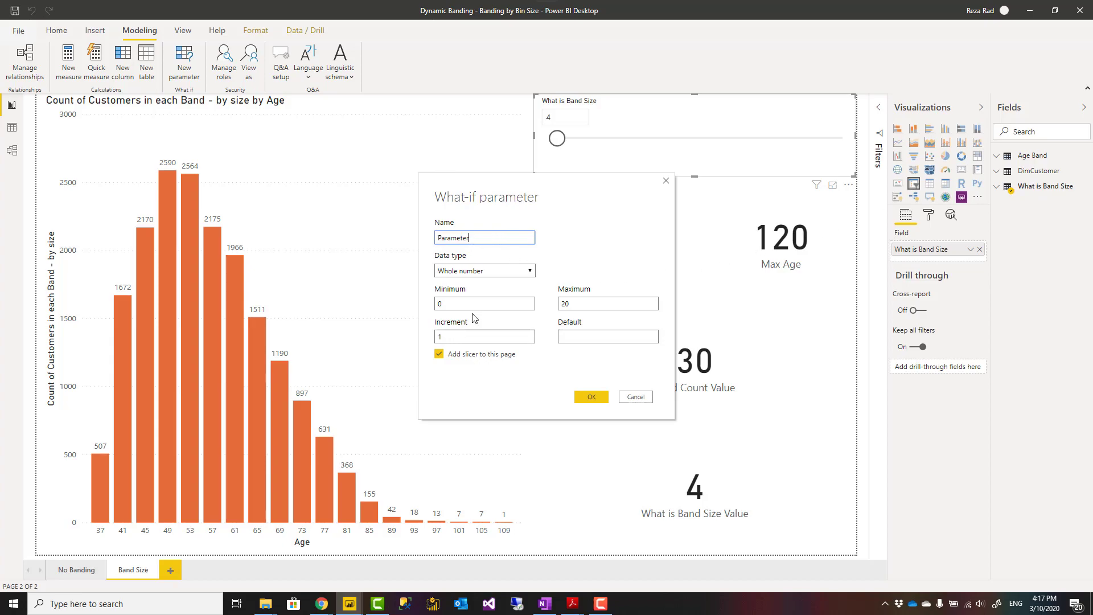
left_click(484, 303)
type("1")
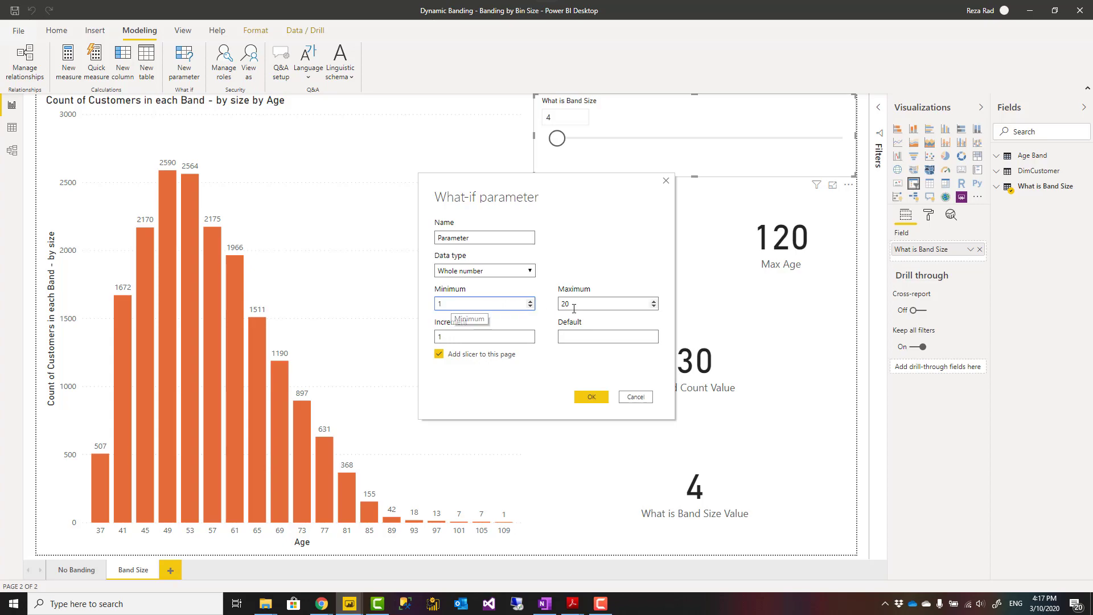
triple_click(607, 303)
type("120")
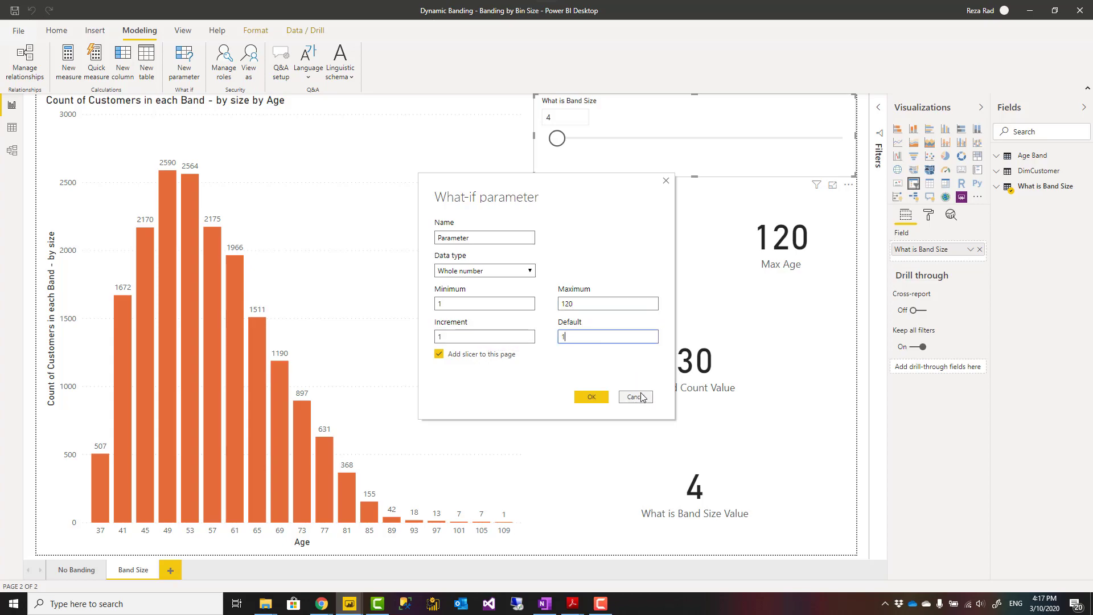
left_click(633, 396)
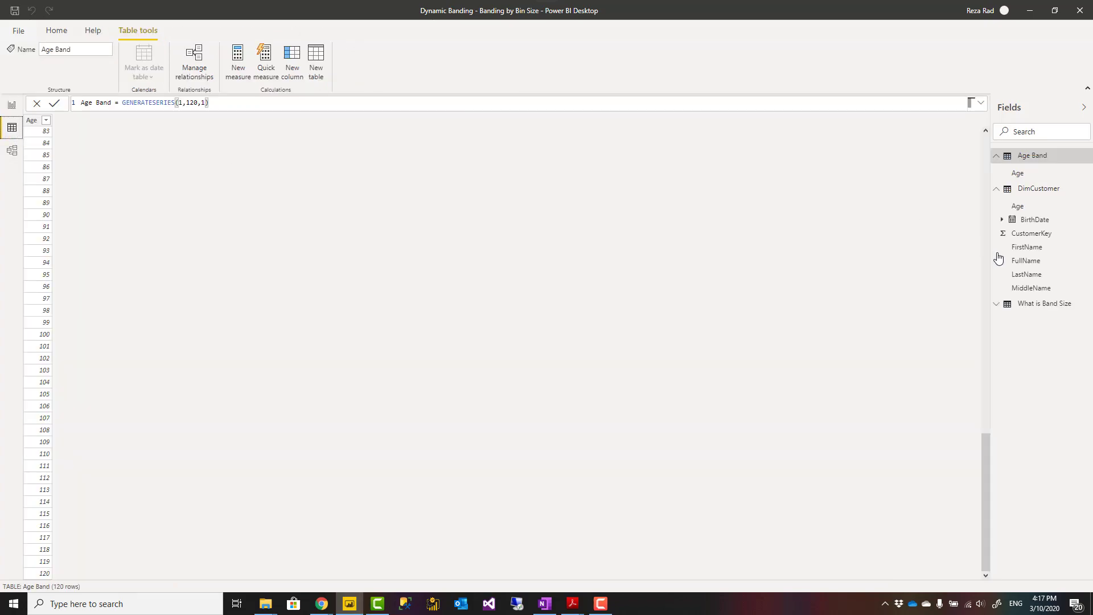
View the What is Band Size table with its 1–120 rows.
left_click(1044, 303)
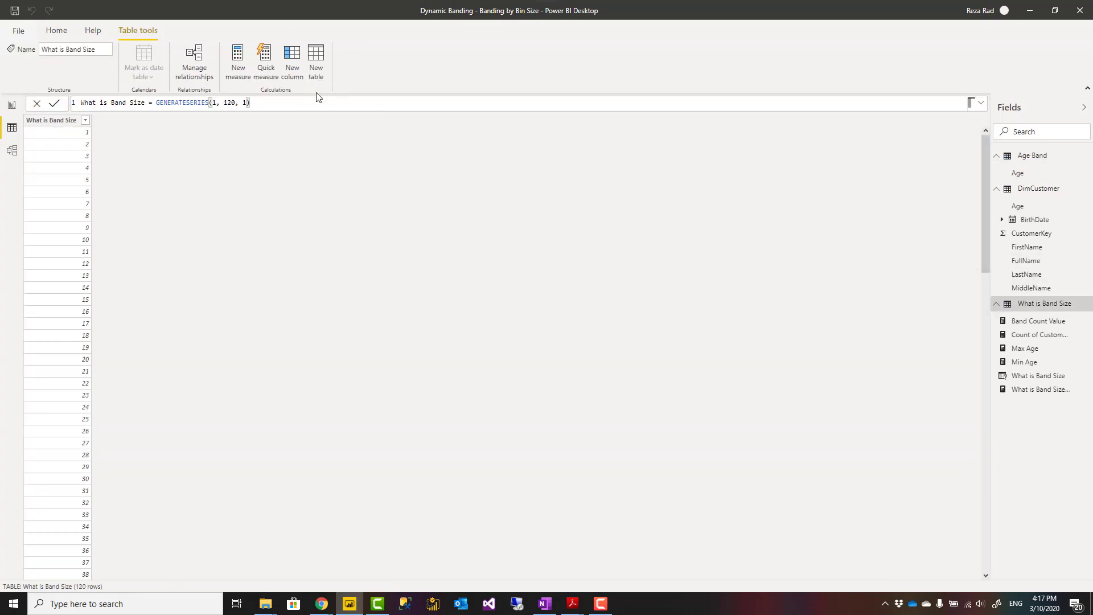
mouse_move(125, 116)
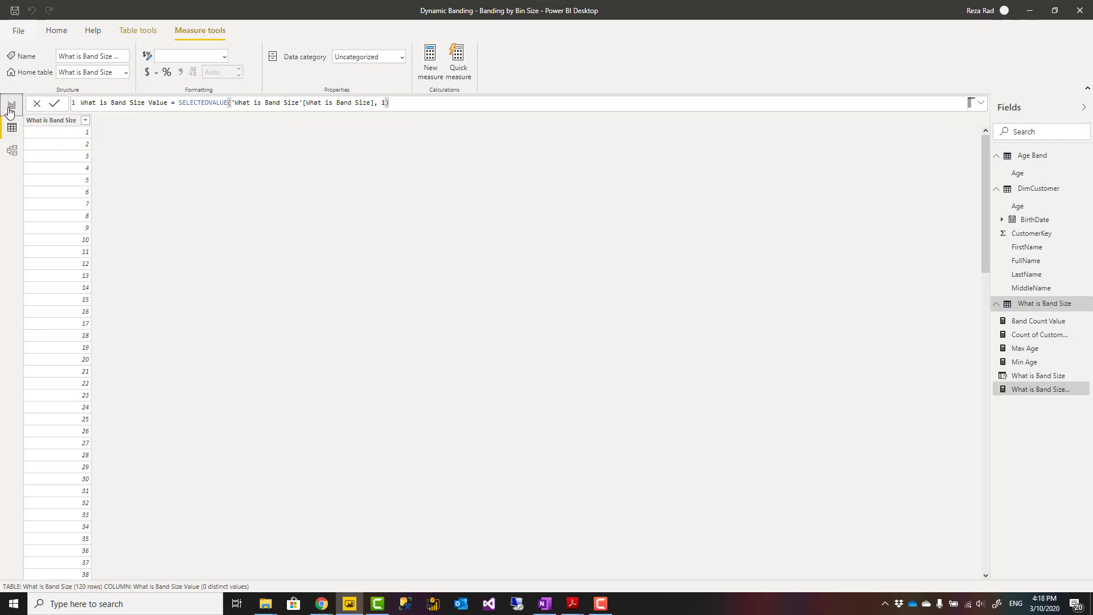
Return to the Band Size report canvas showing four age bands at band size 26.
left_click(12, 104)
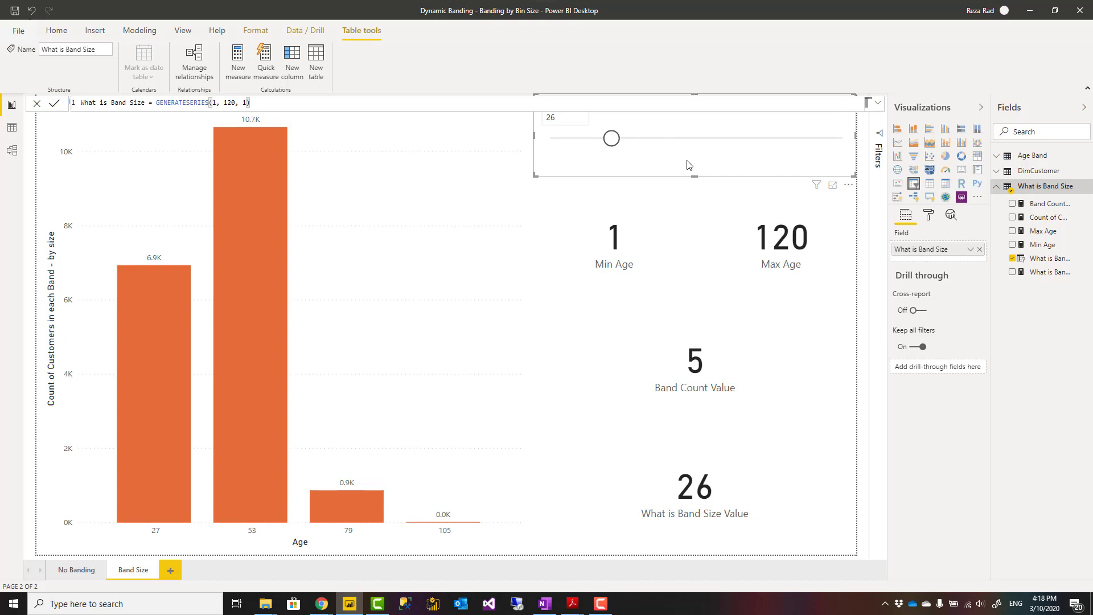
mouse_move(1045, 231)
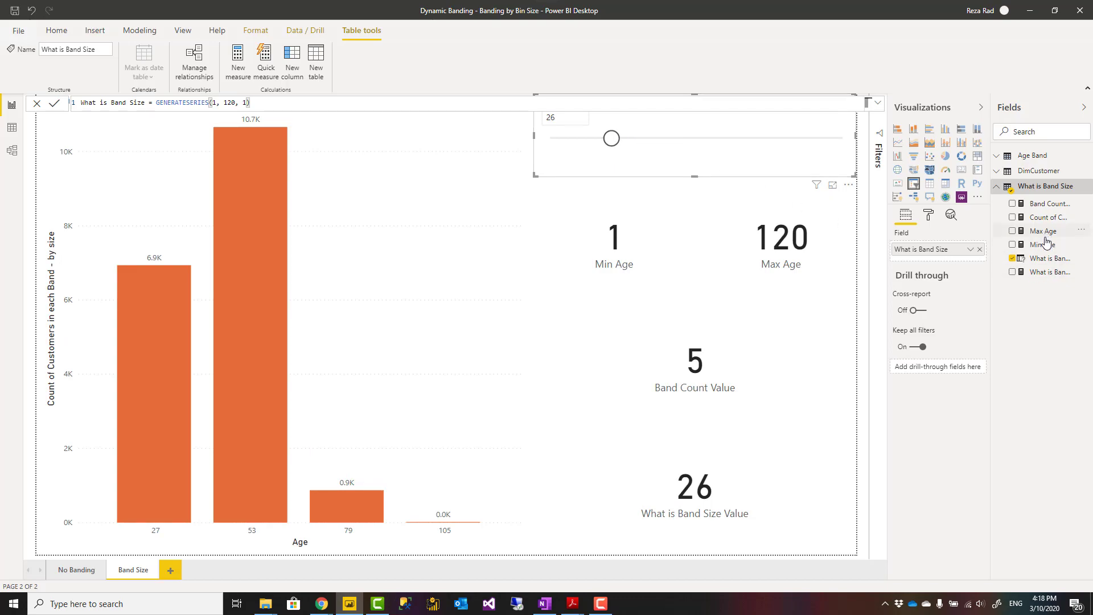
Review the MINX and MAXX formulas of the Min Age and Max Age measures.
left_click(1044, 243)
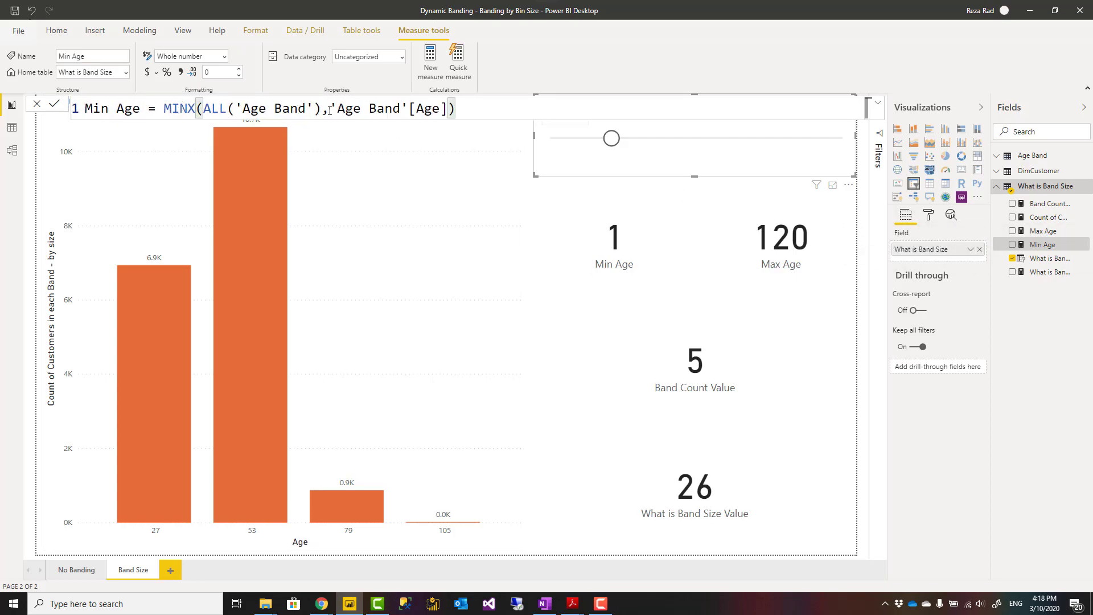
left_click(1045, 231)
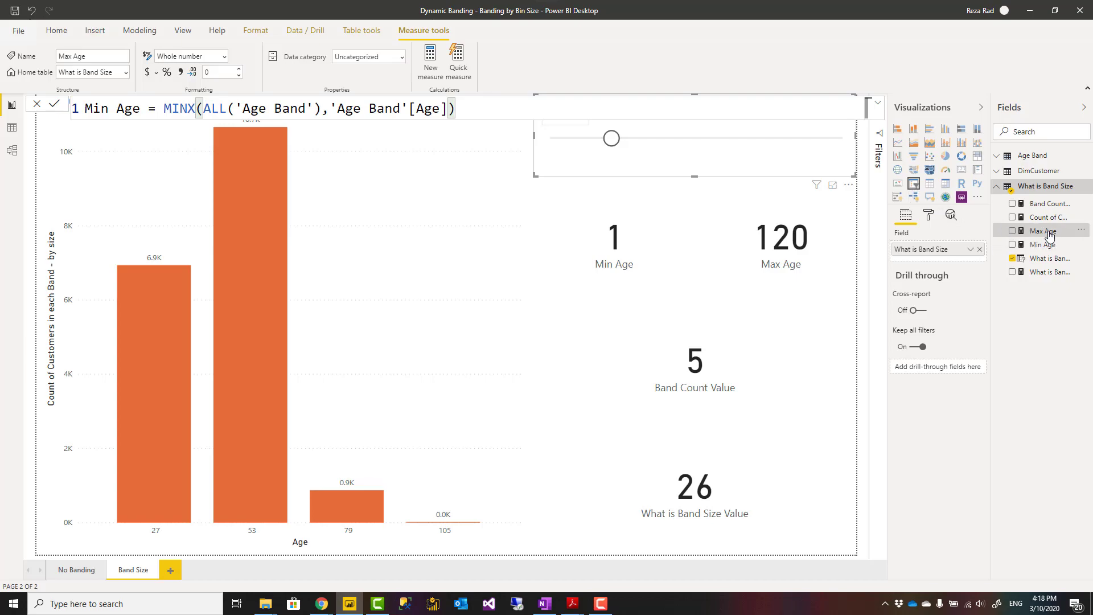
left_click(1045, 230)
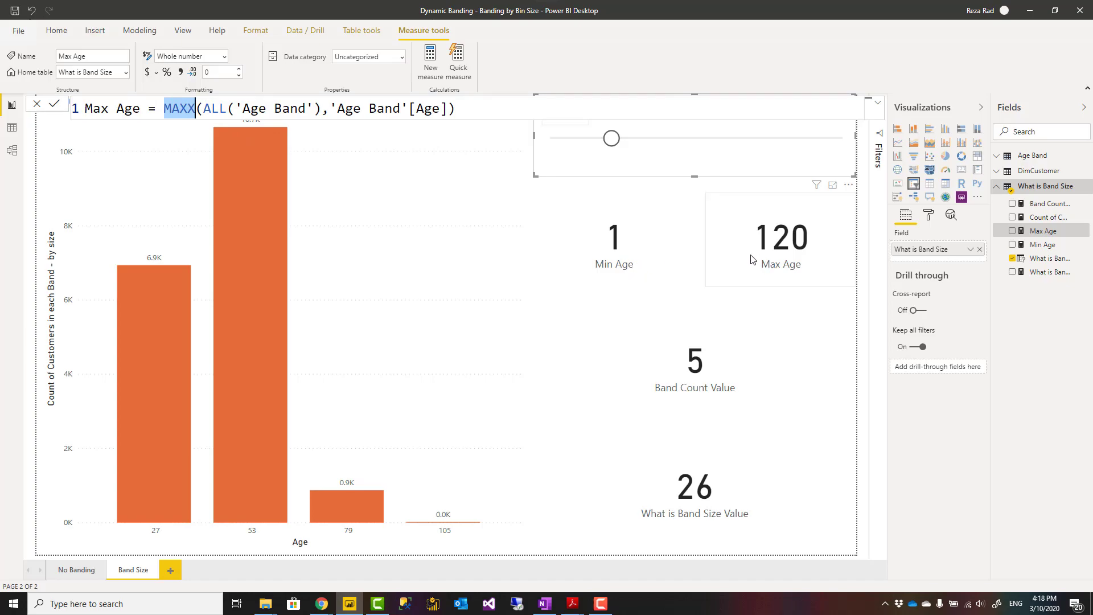
Show the What is Band Size Value measure's SELECTEDVALUE formula in Data view.
left_click(614, 239)
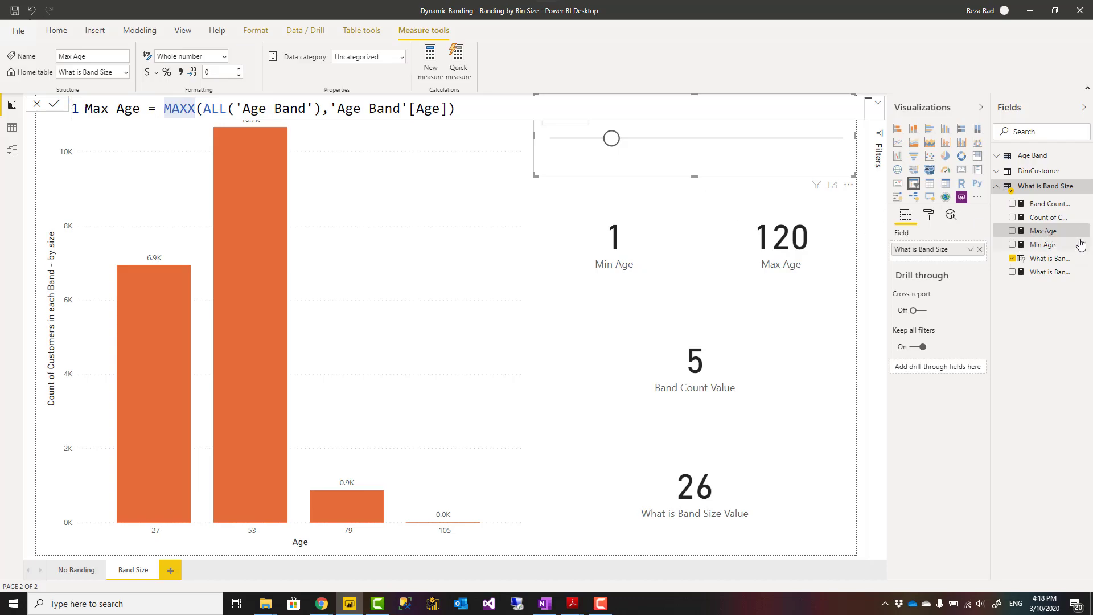
left_click(12, 151)
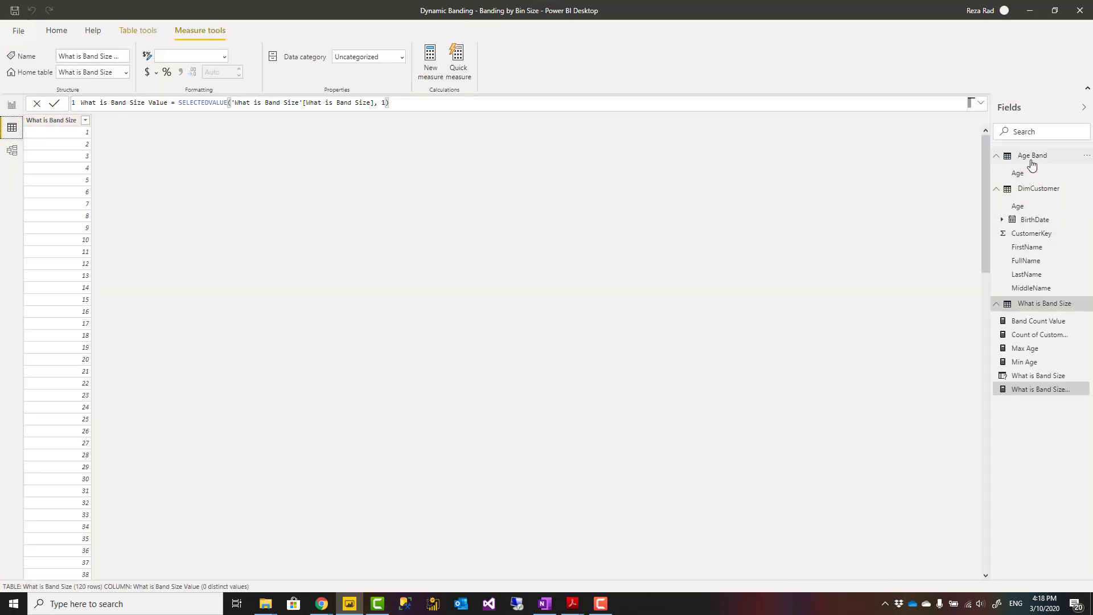
Change Age Band to GENERATESERIES(0,120,1) for 121 rows and return to the report.
left_click(1033, 156)
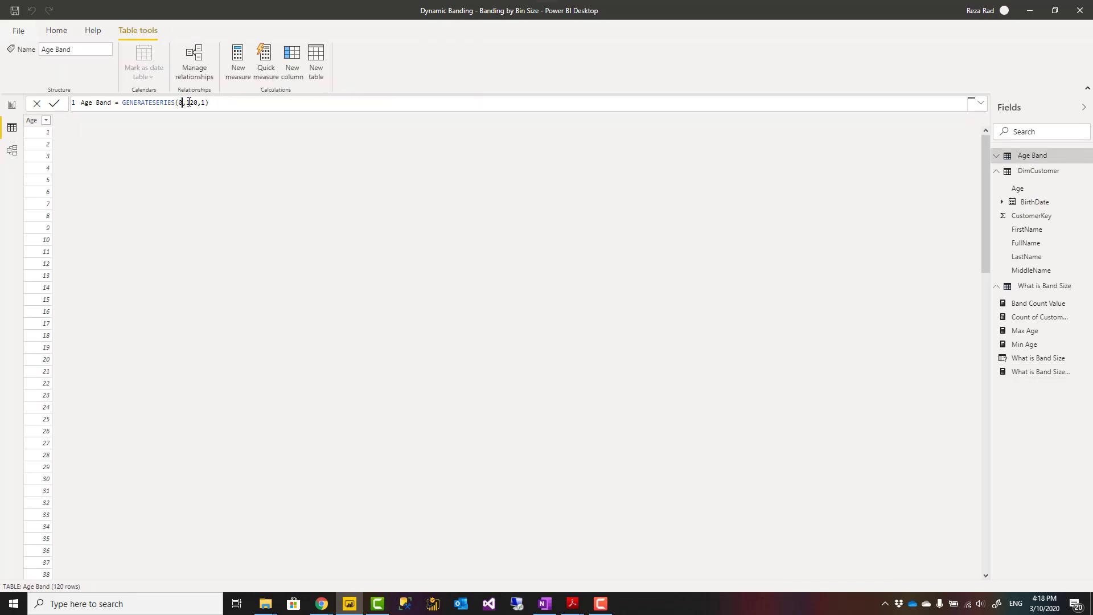
left_click(55, 103)
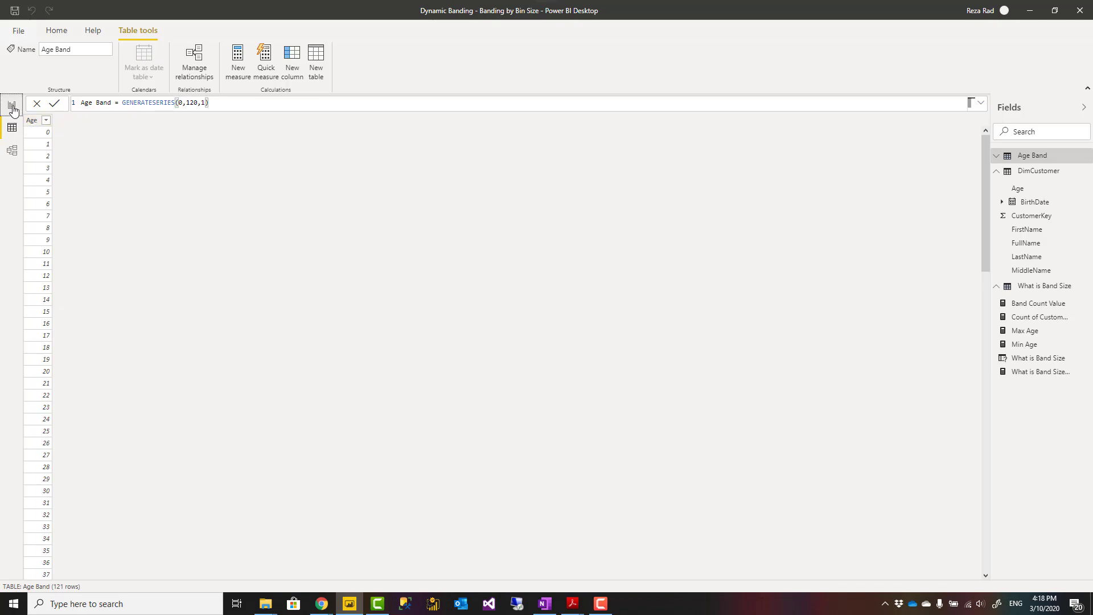
left_click(11, 104)
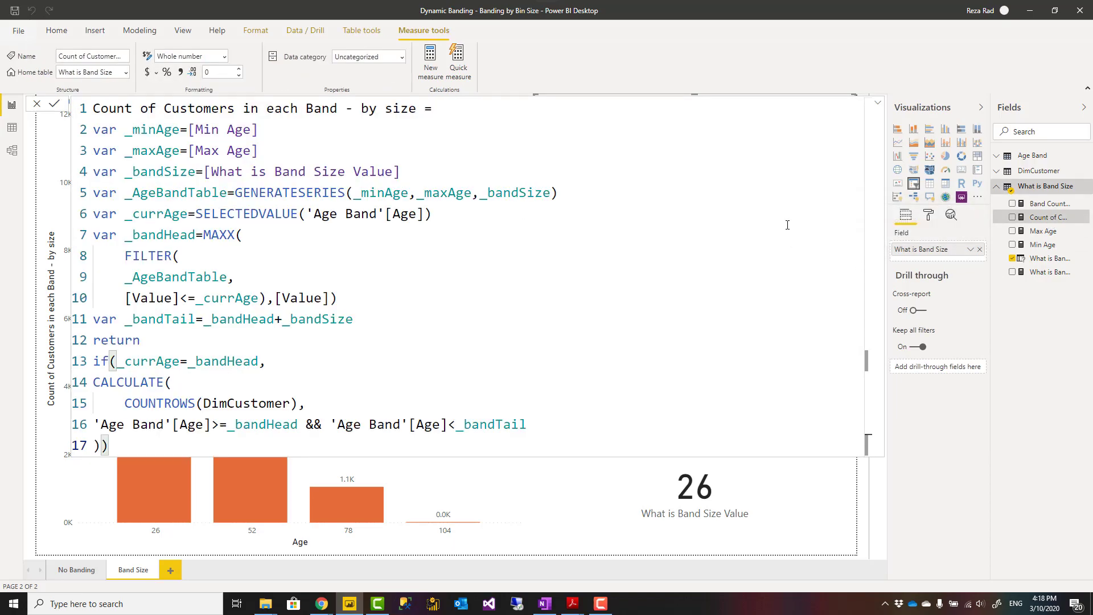
left_click(1051, 203)
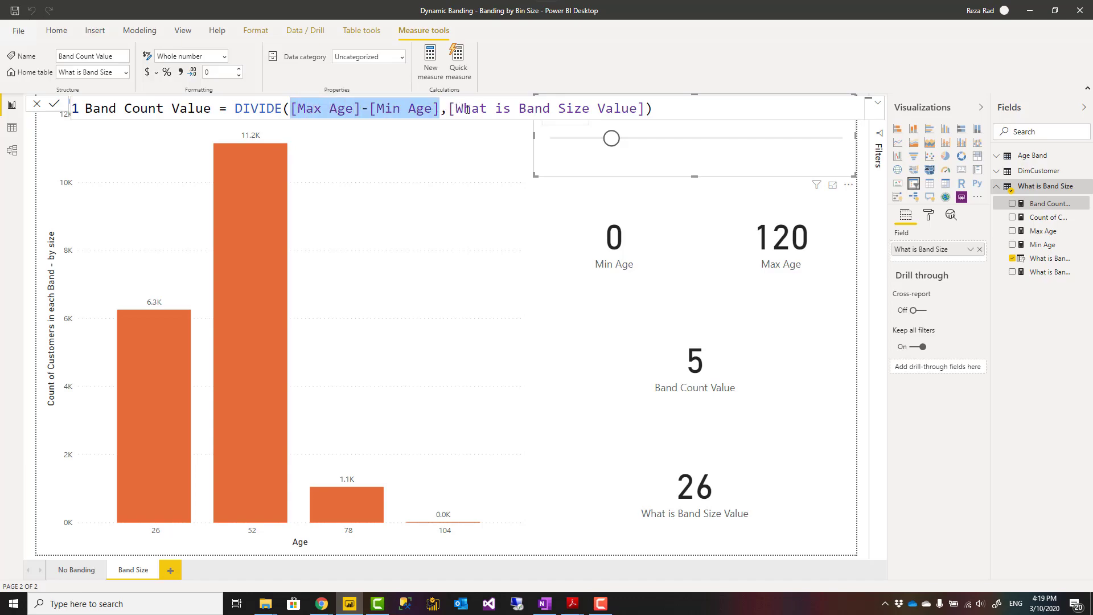
mouse_move(579, 146)
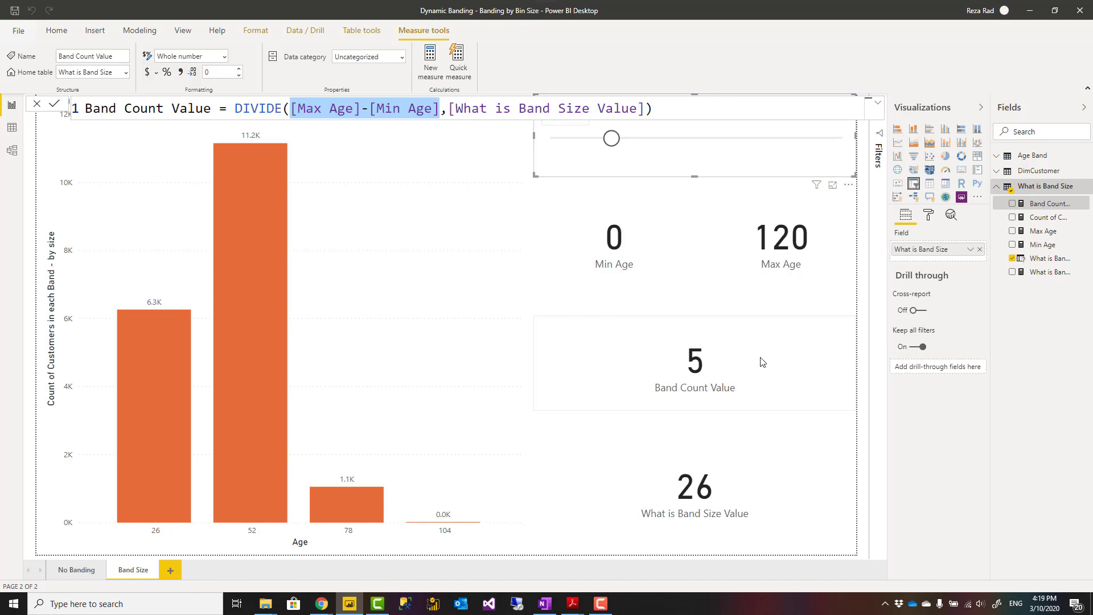
mouse_move(655, 280)
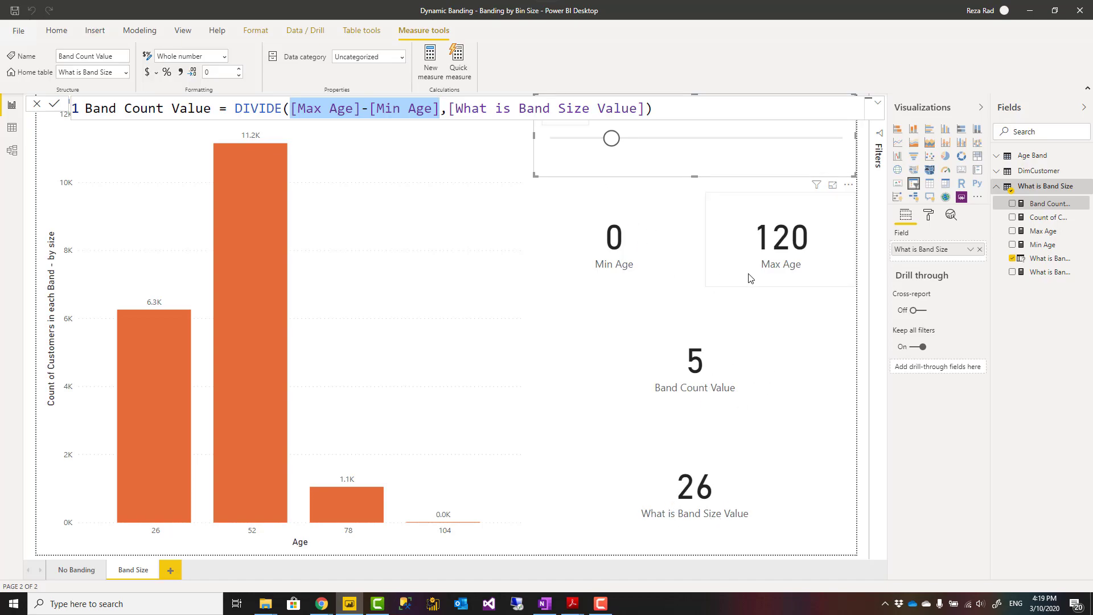
mouse_move(713, 252)
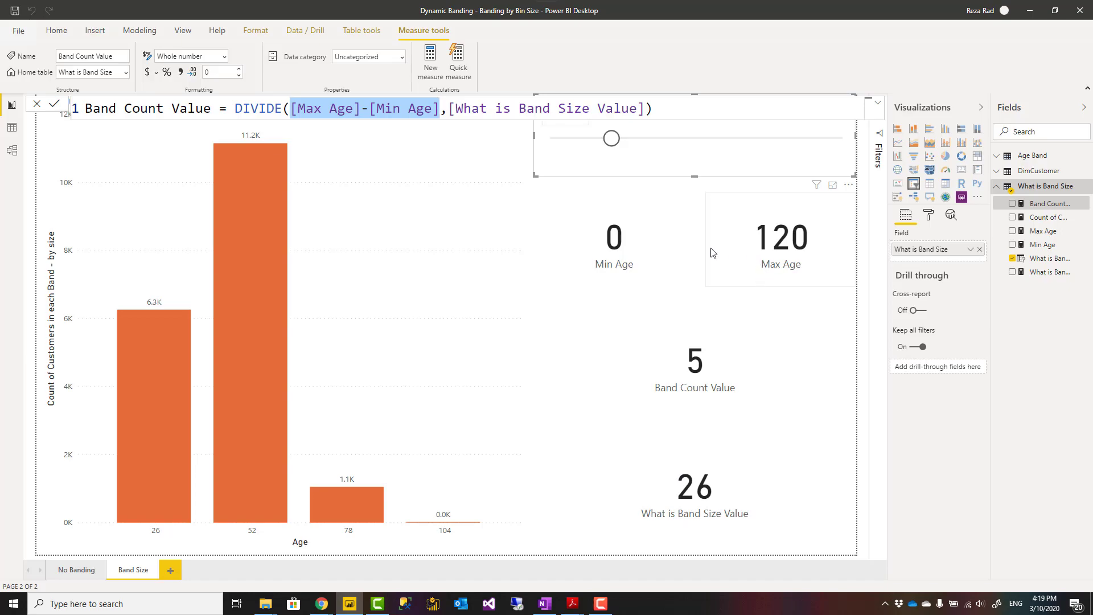
mouse_move(600, 144)
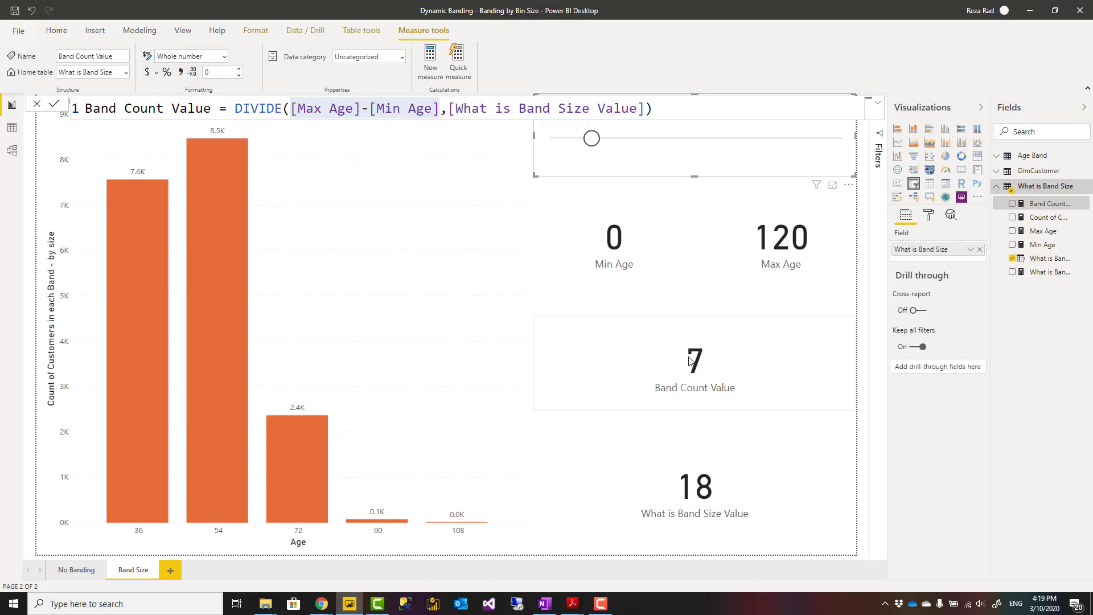
mouse_move(699, 377)
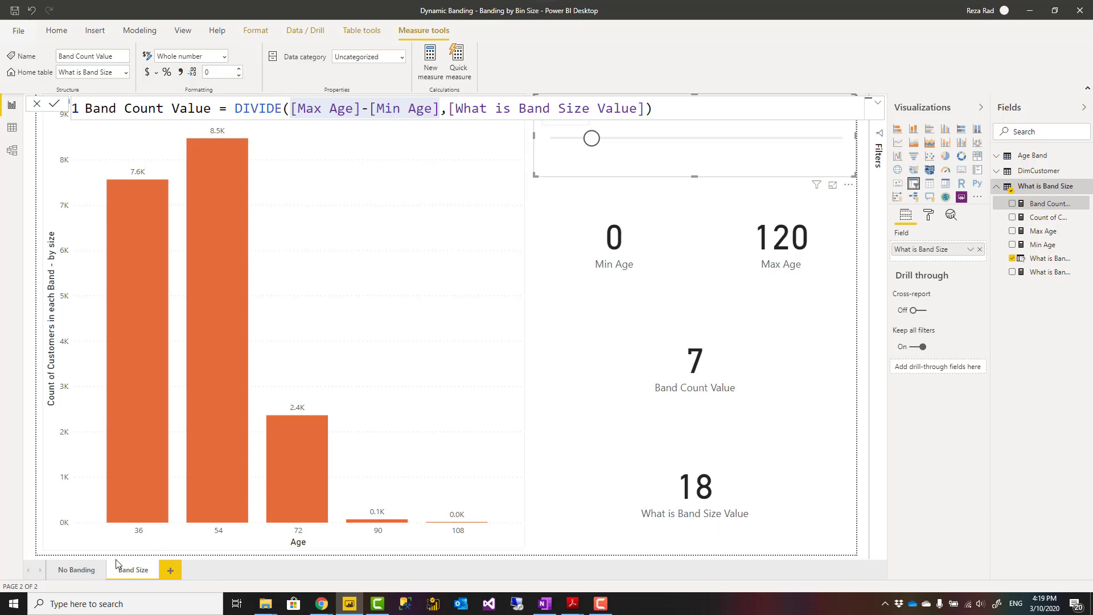
mouse_move(135, 527)
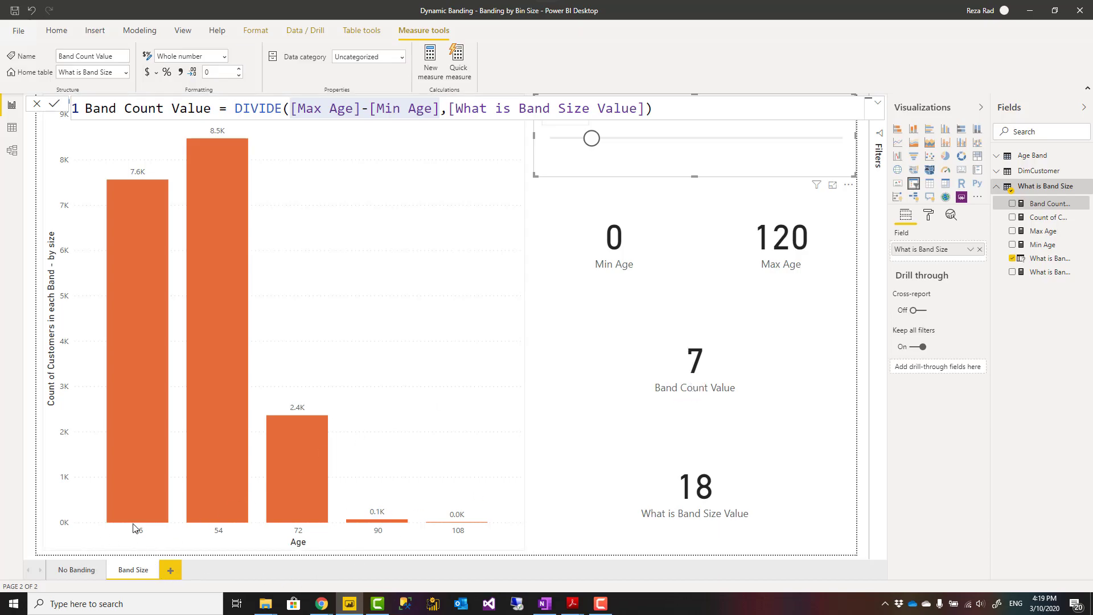
mouse_move(67, 536)
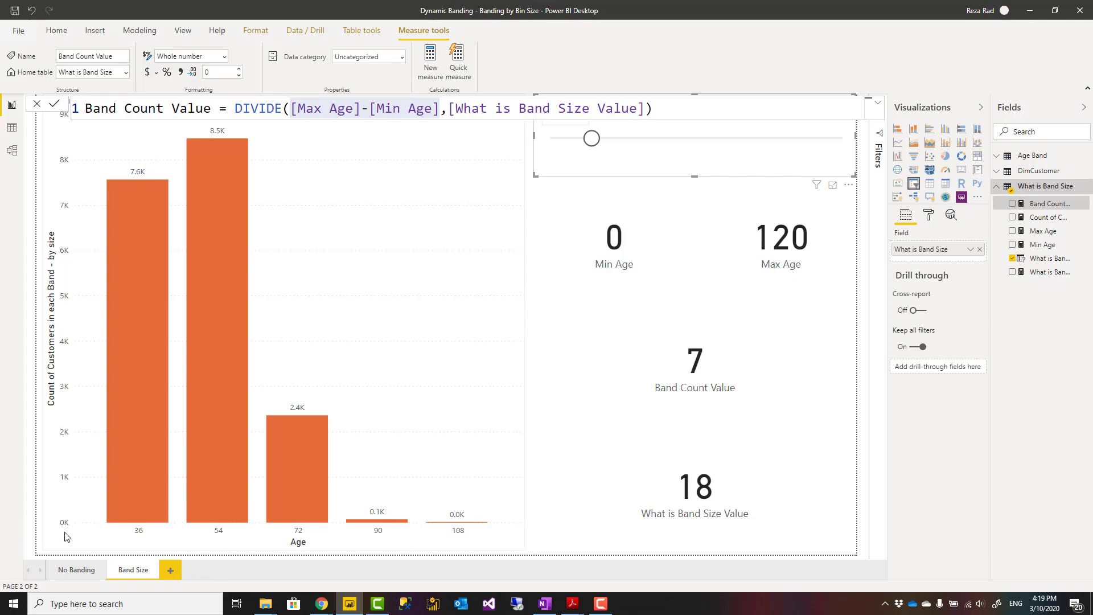
mouse_move(161, 537)
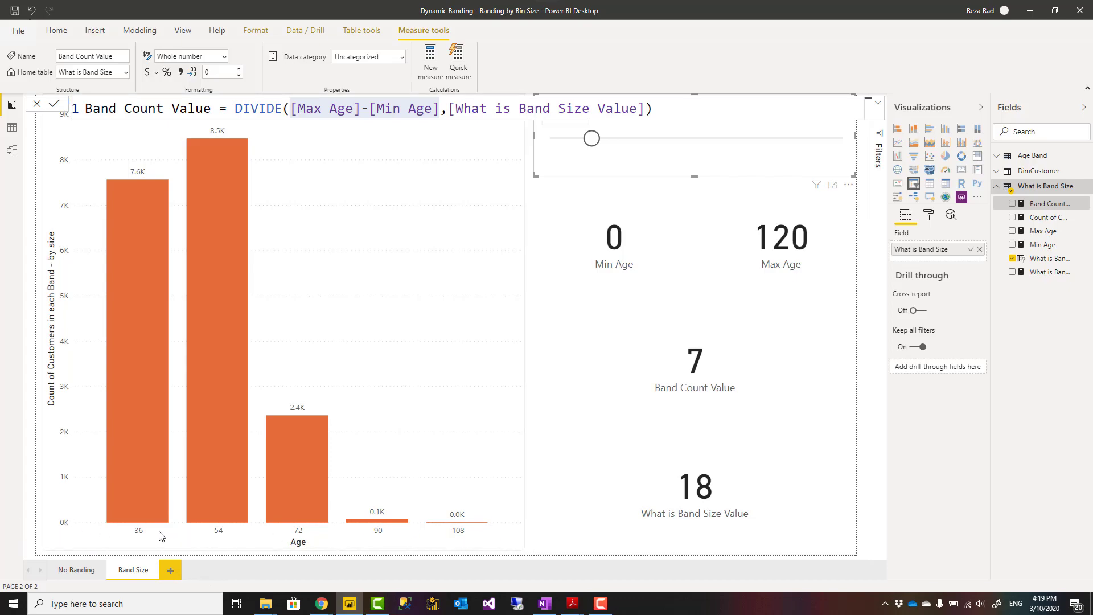
mouse_move(64, 524)
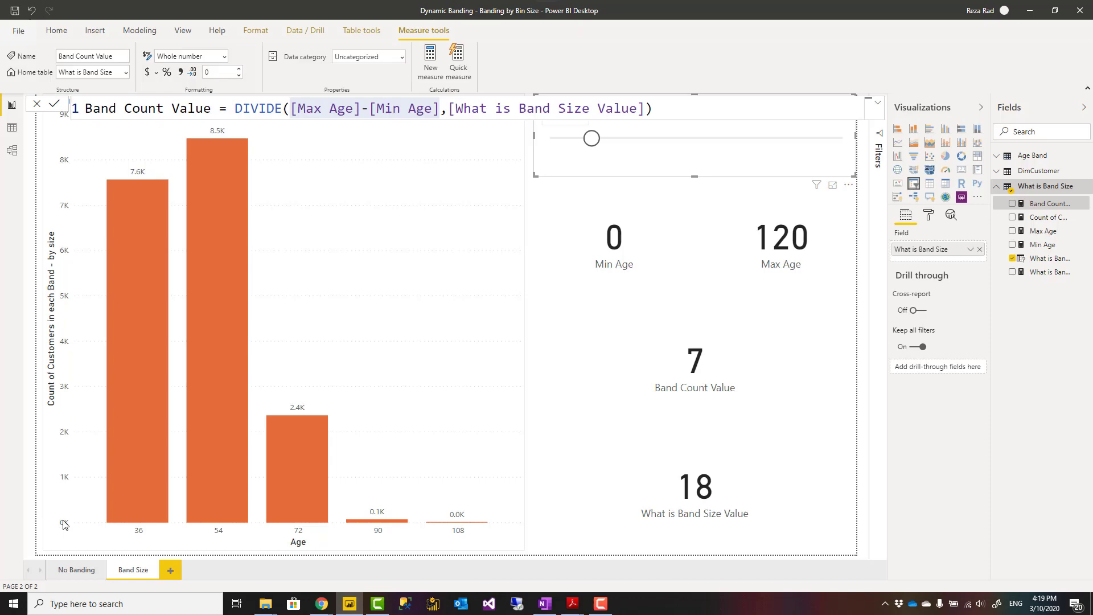
mouse_move(87, 526)
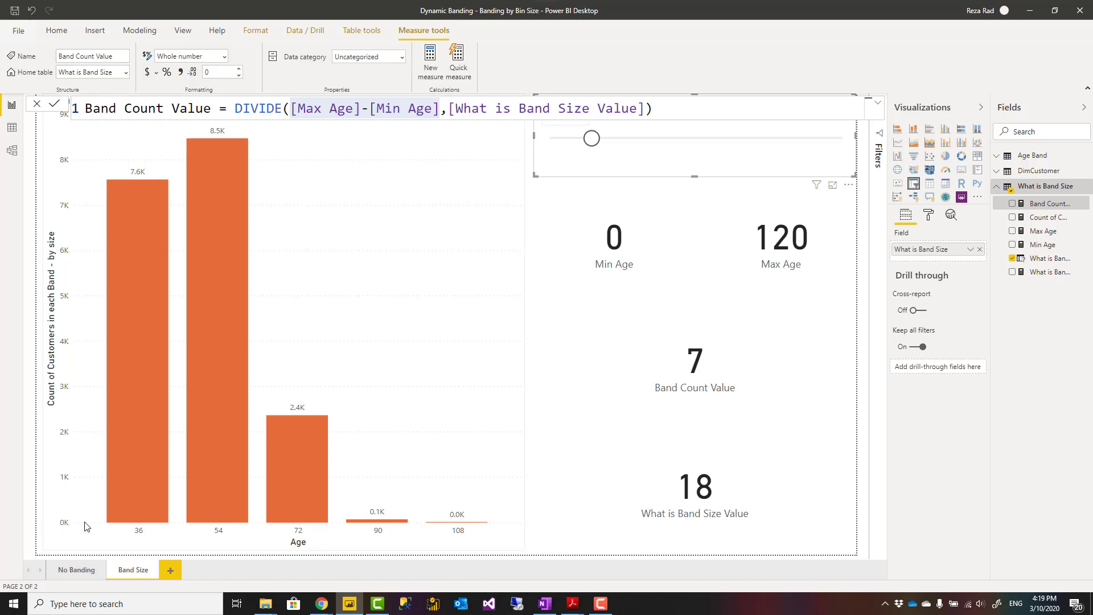
mouse_move(105, 516)
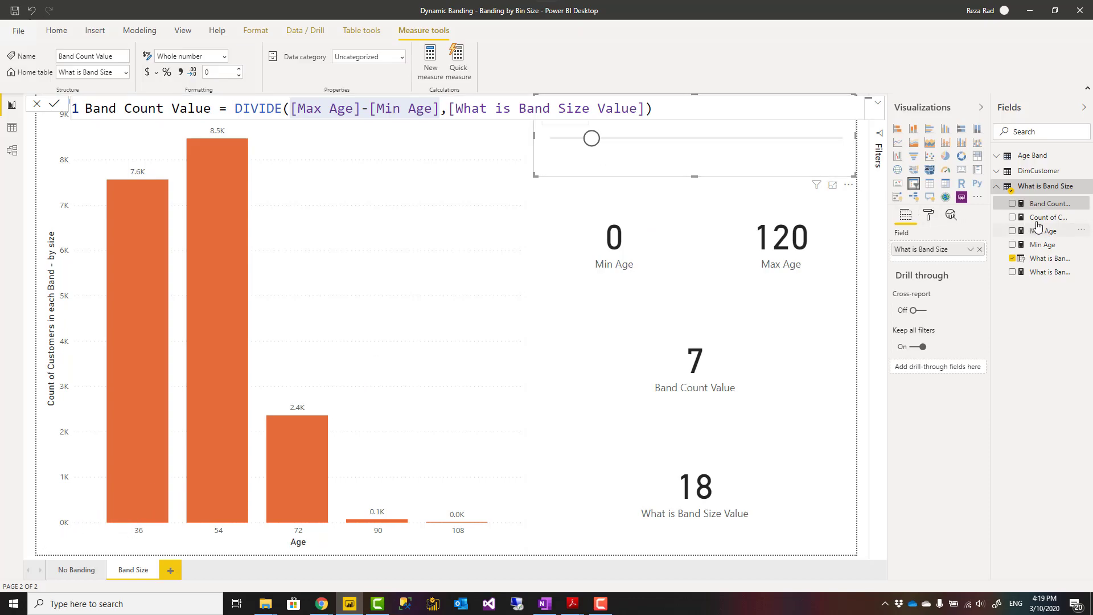
mouse_move(1046, 217)
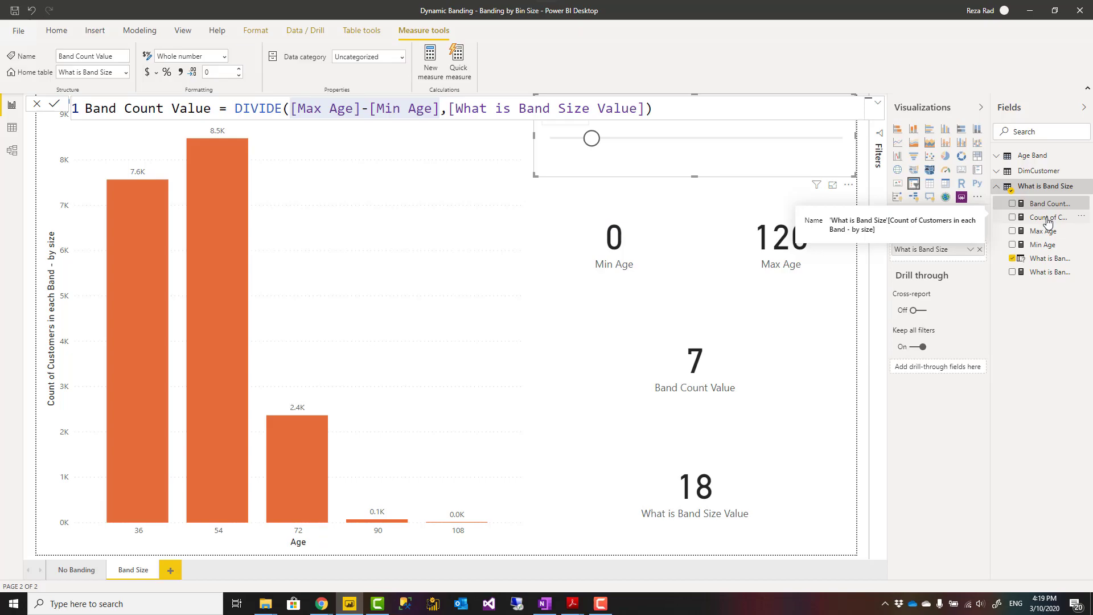
Show the DAX formula of the Count of Customers in each Band - by size measure.
left_click(1046, 216)
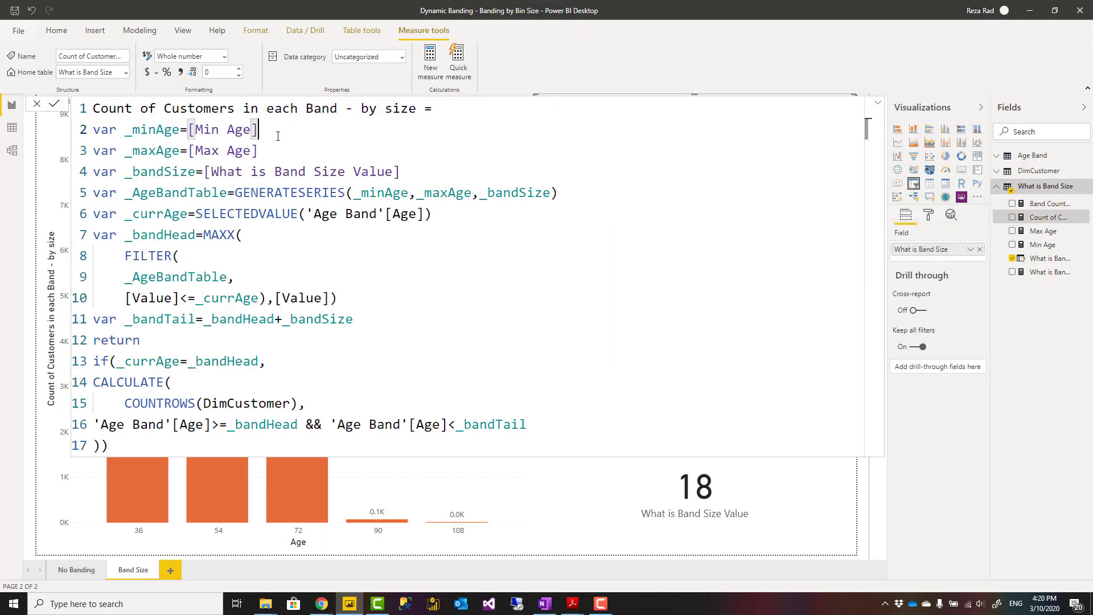
mouse_move(187, 521)
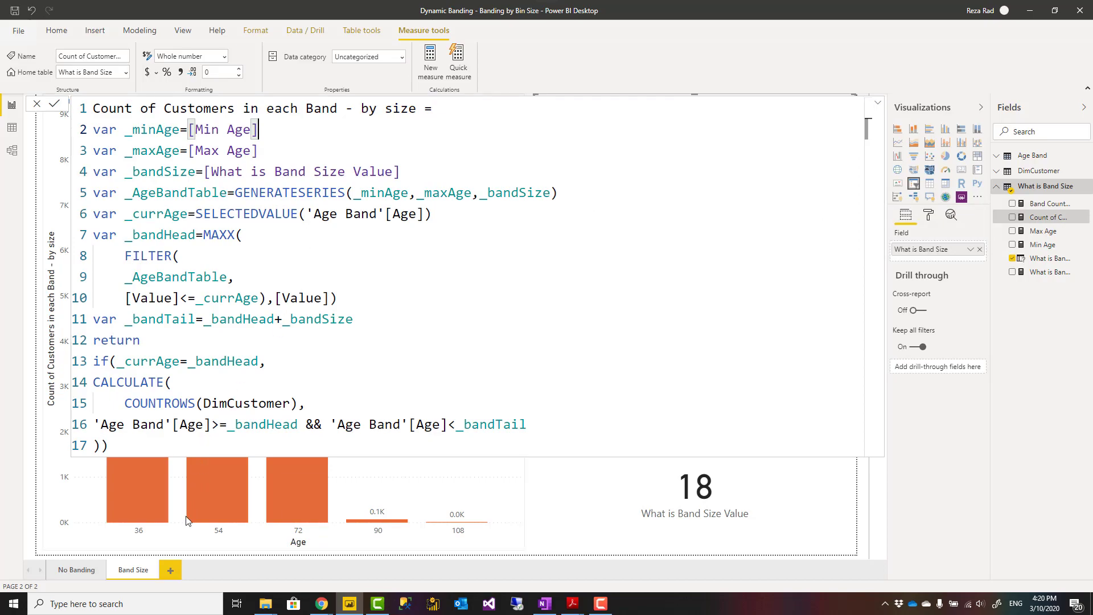
mouse_move(139, 540)
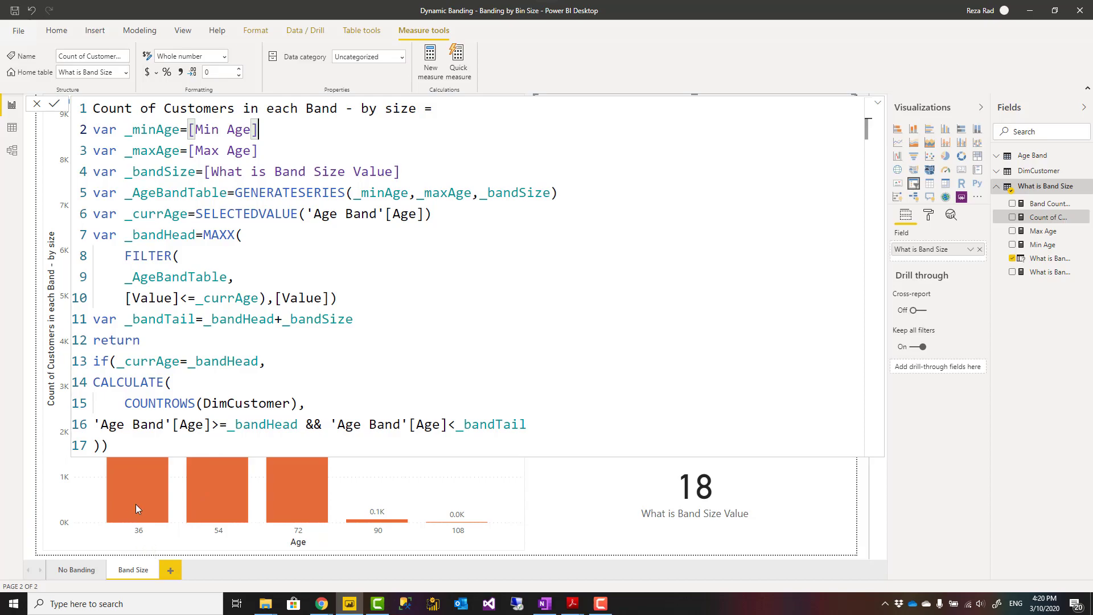
mouse_move(141, 521)
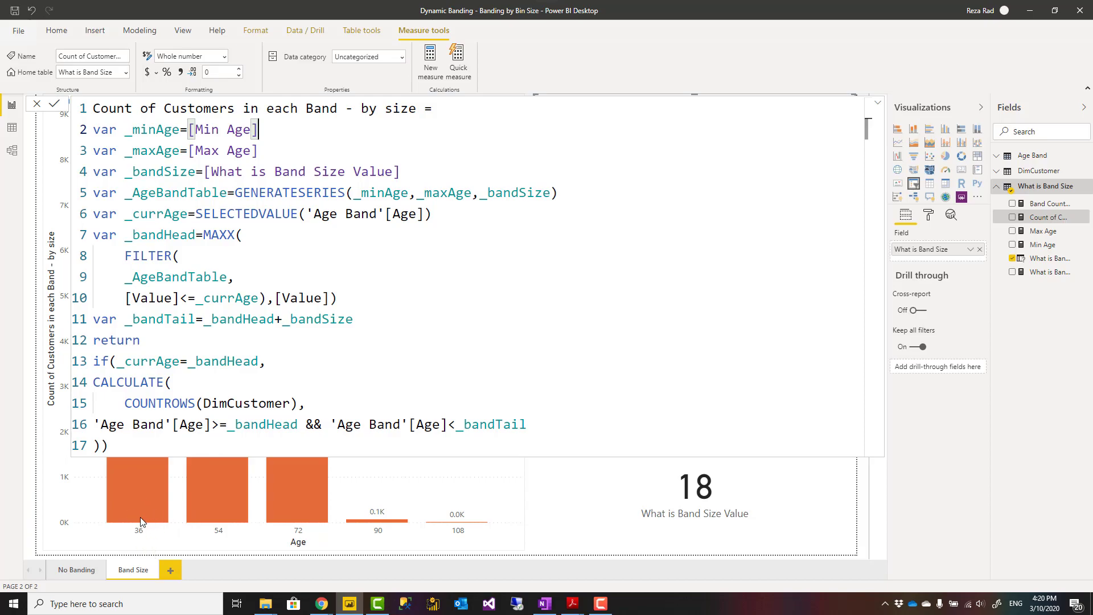
mouse_move(270, 142)
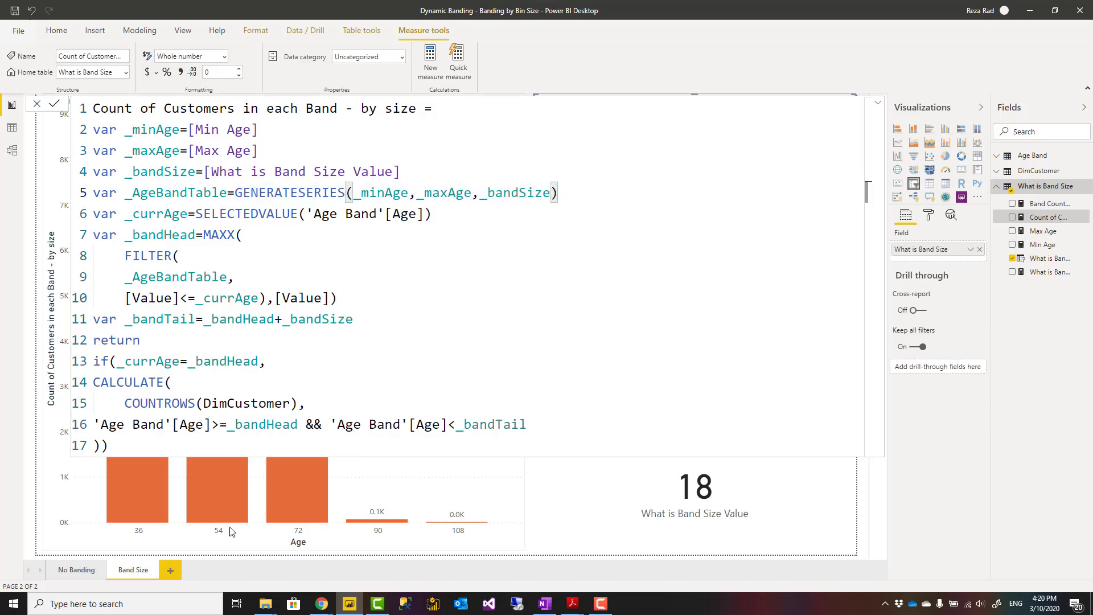
mouse_move(142, 542)
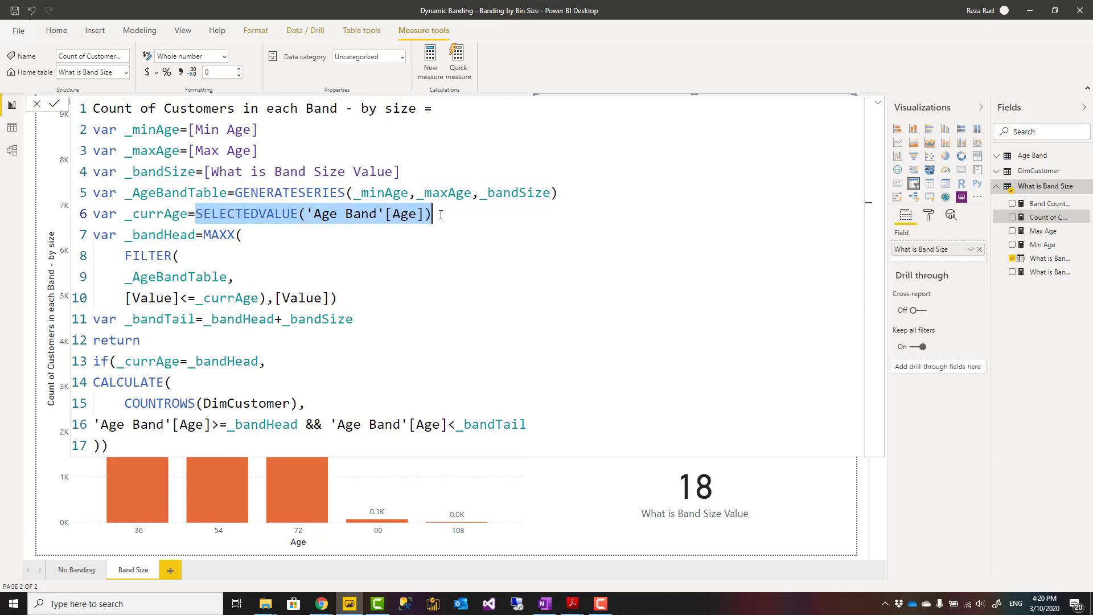
left_click(433, 214)
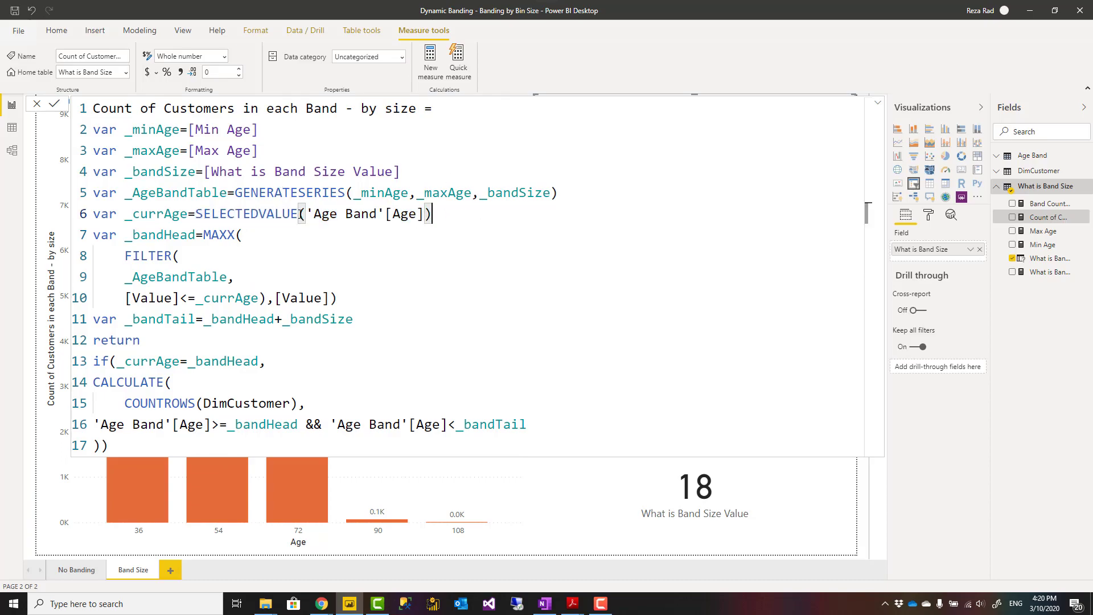
double_click(404, 213)
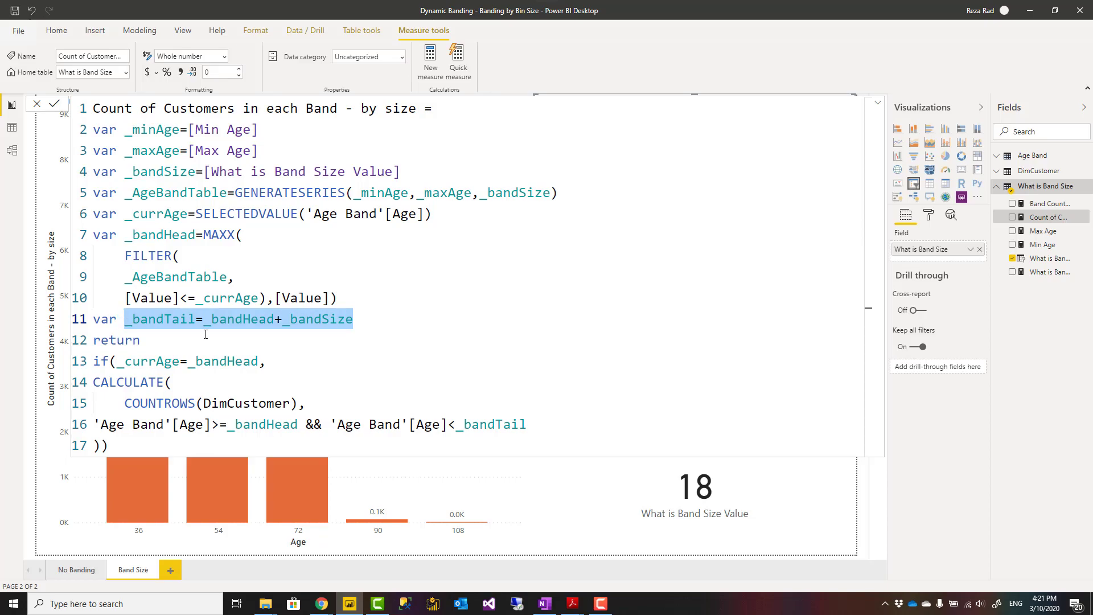
left_click(139, 341)
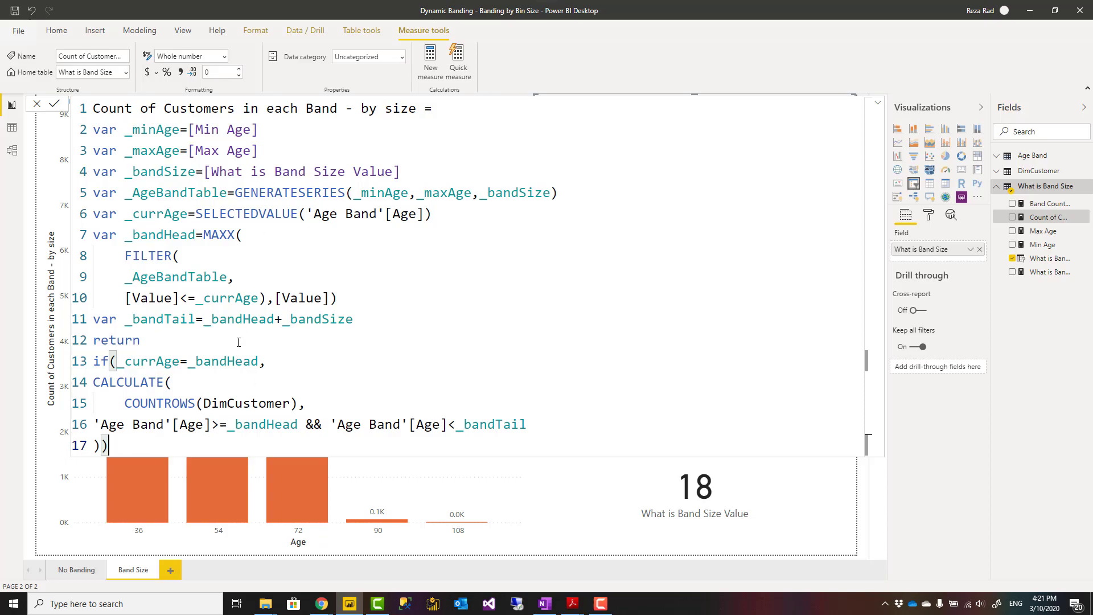
mouse_move(201, 448)
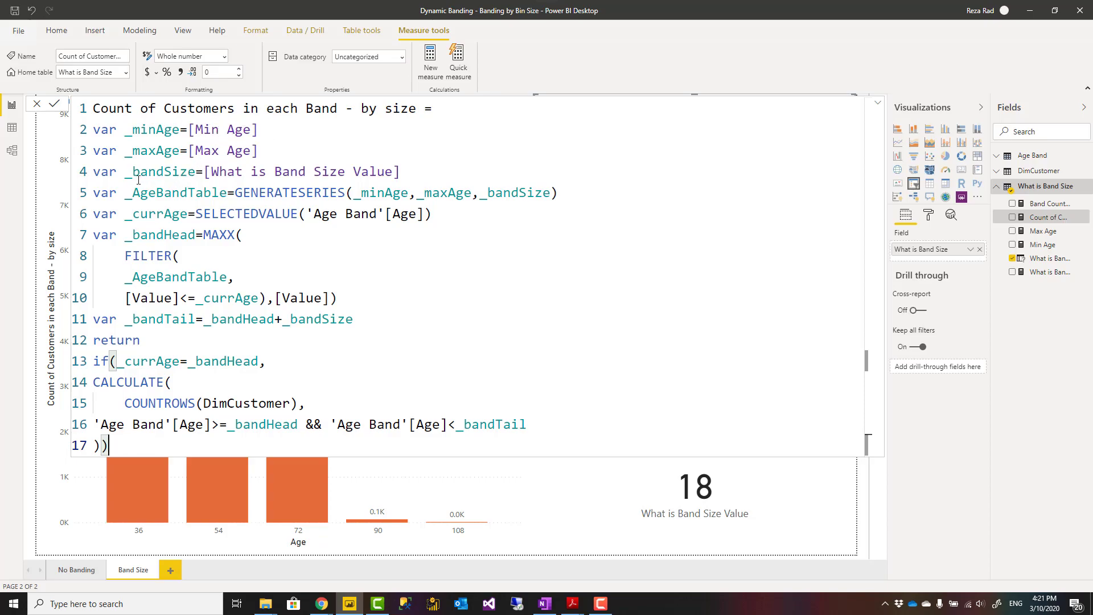
mouse_move(155, 443)
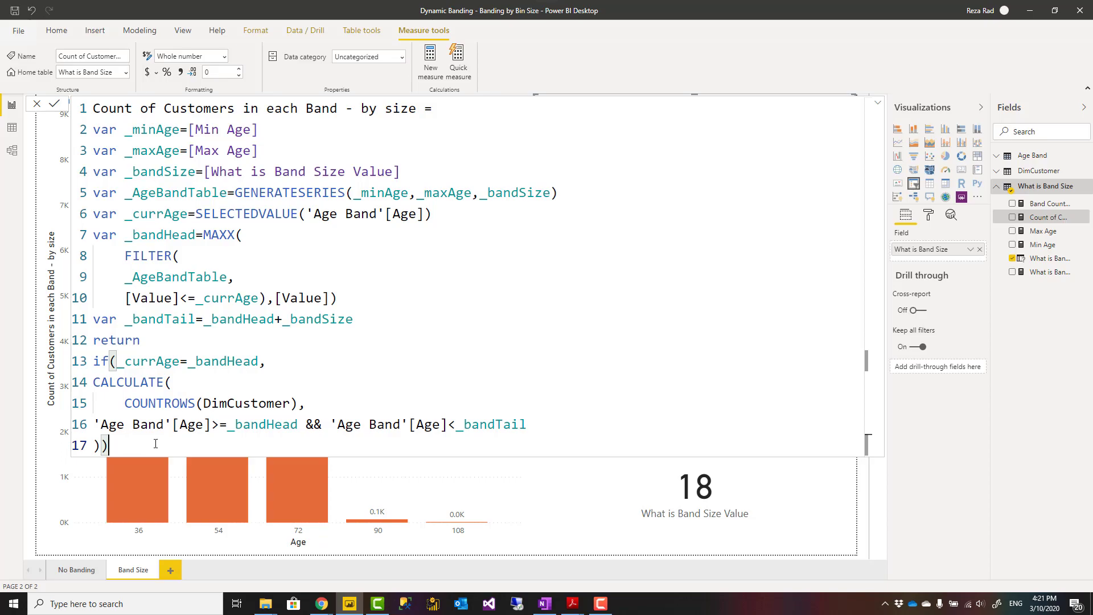
mouse_move(194, 180)
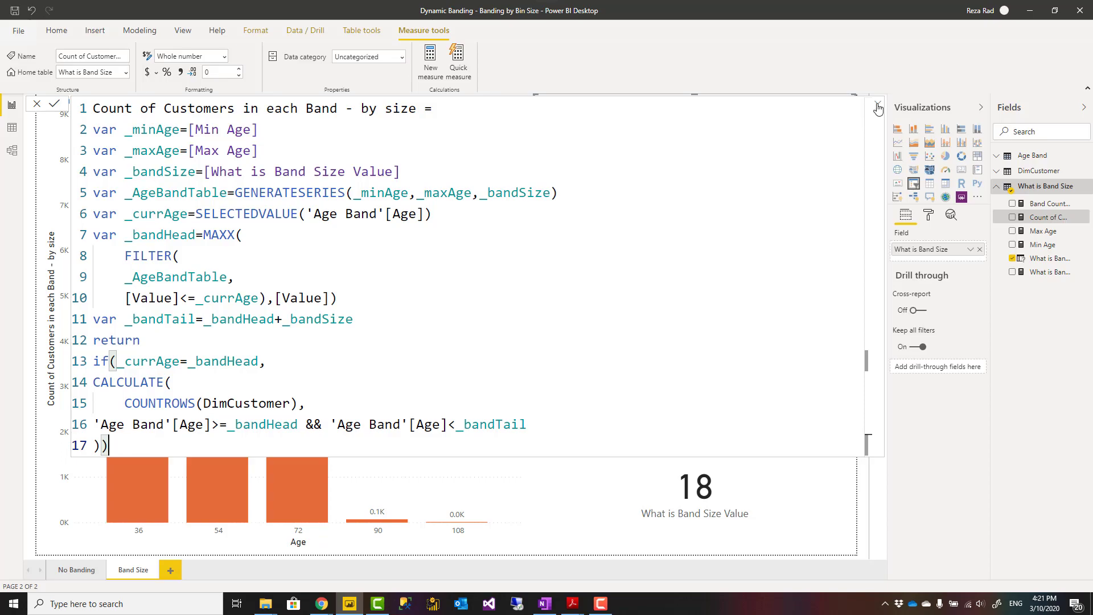
Collapse the formula bar to reveal the report chart.
left_click(878, 106)
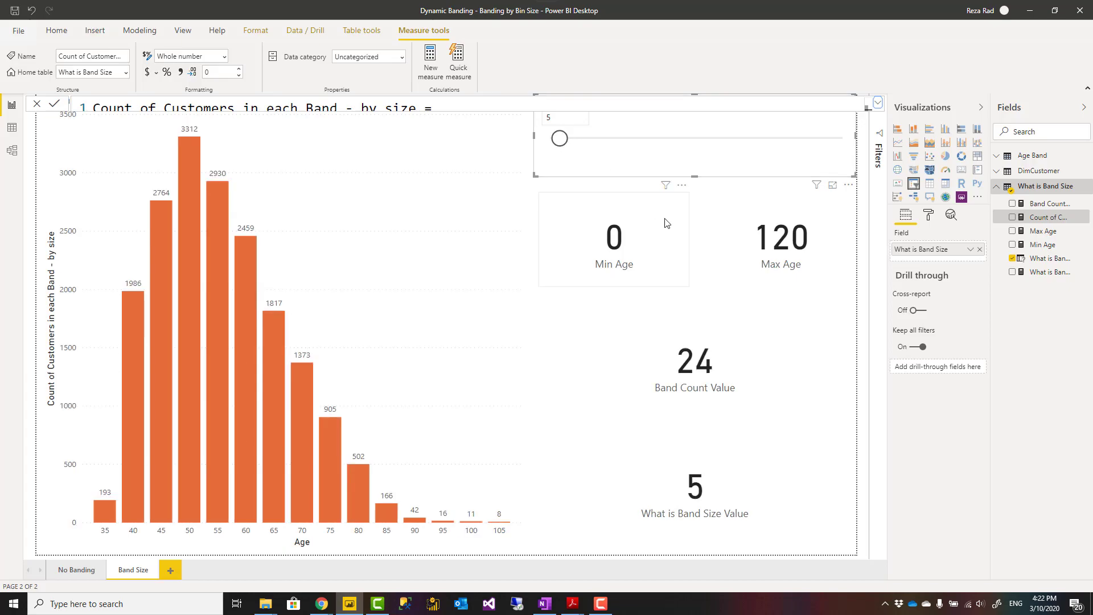
mouse_move(671, 225)
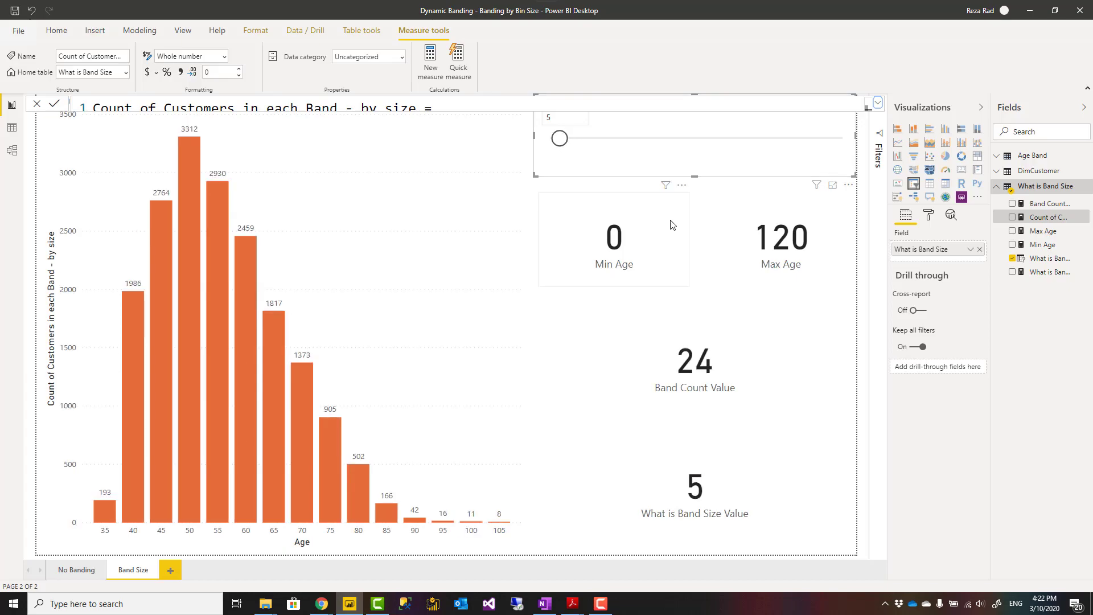